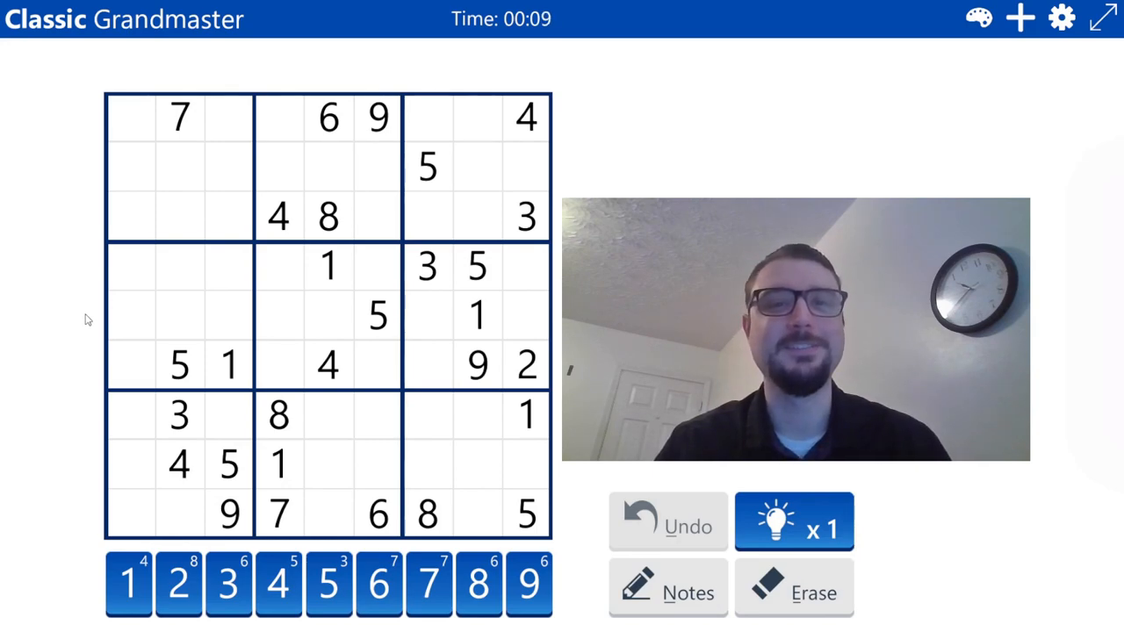
- Place 5 in the top row's fourth cell (r1c4)
{"action": "left_click", "coordinate": [280, 117]}
{"action": "type", "text": "5"}
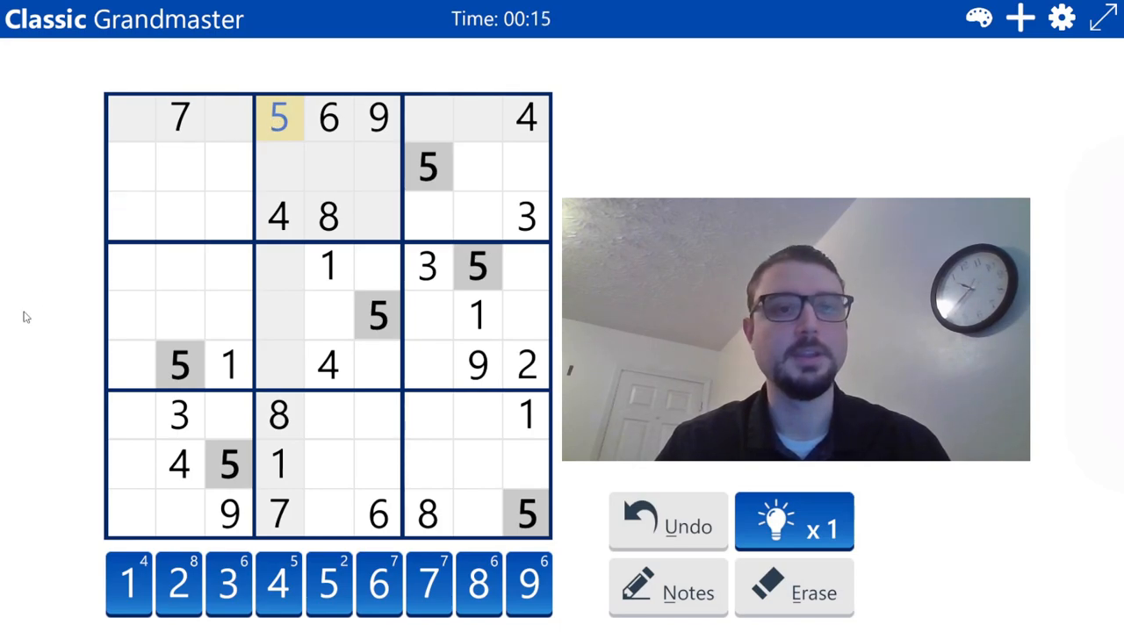
{"action": "mouse_move", "coordinate": [88, 235]}
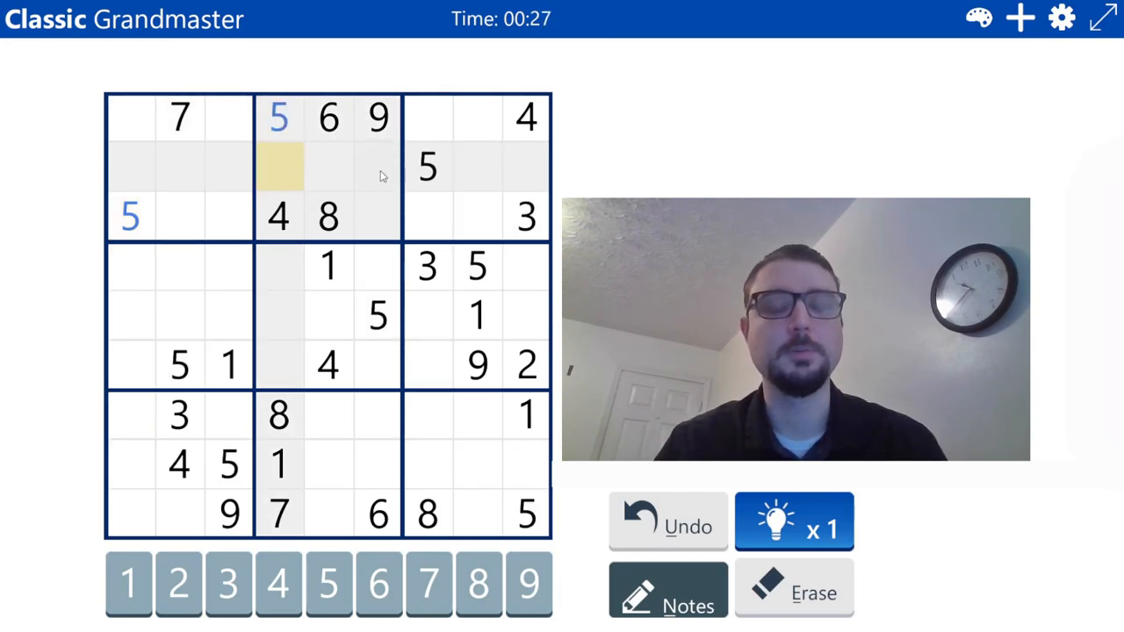
- Pencil candidates 2 3 7, 2 3 7, 1 2 3 7 and 1 2 7 into the top-middle box, then turn Notes off
{"action": "left_click", "coordinate": [377, 166]}
{"action": "type", "text": "1"}
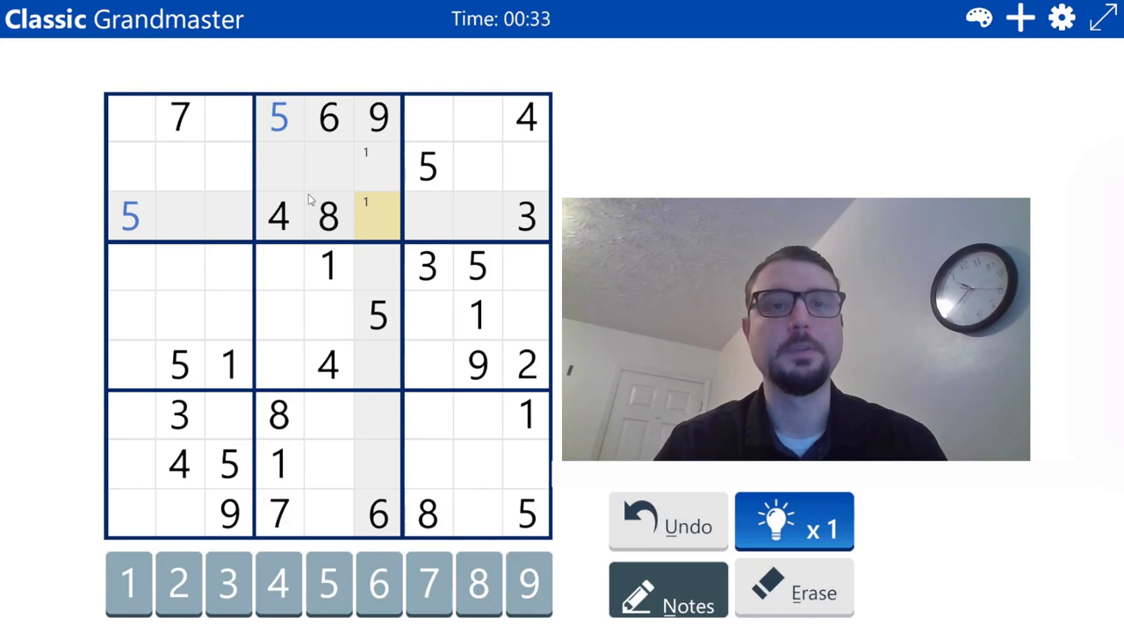
{"action": "left_click", "coordinate": [279, 167]}
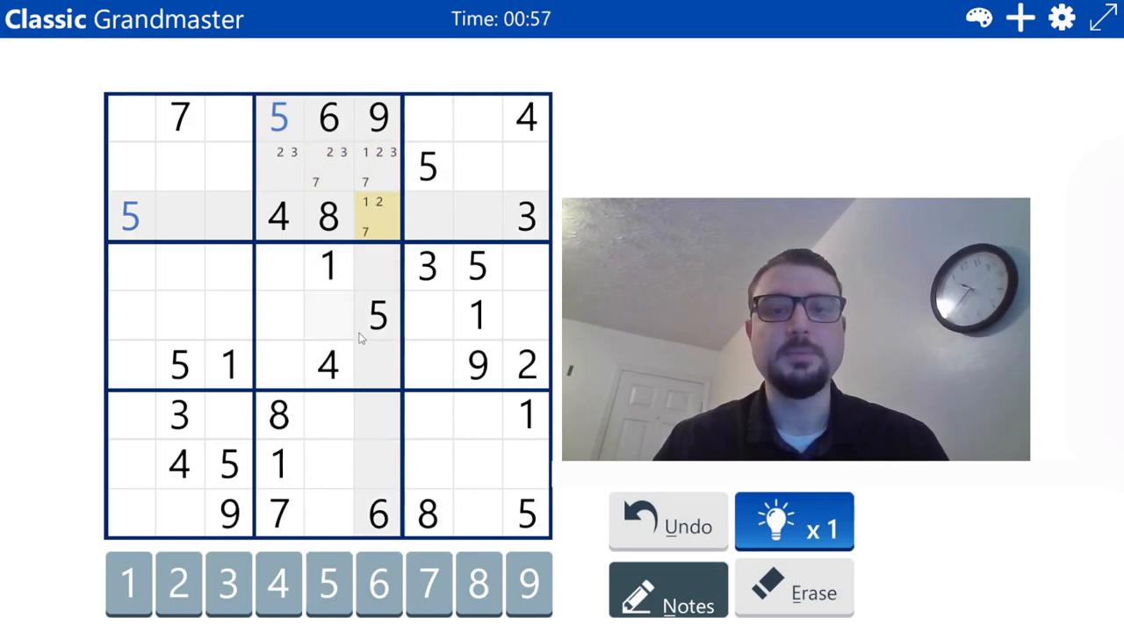
{"action": "left_click", "coordinate": [429, 316]}
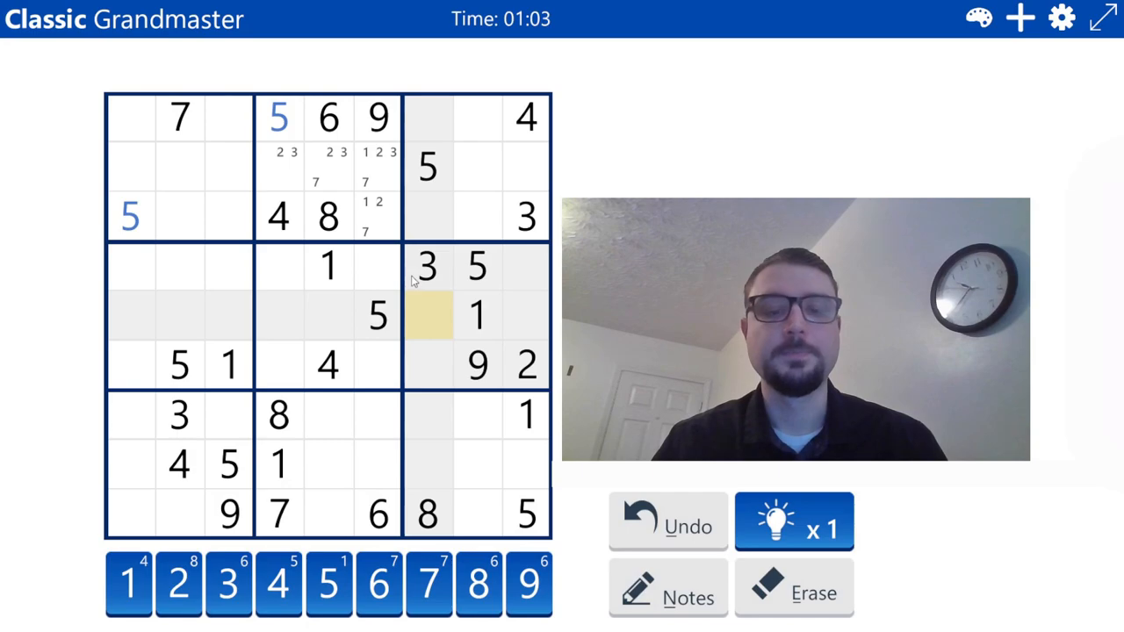
- Enter 4 in r5c7 and pencil candidates into r4c9, r5c9 and row six
{"action": "left_click", "coordinate": [428, 316]}
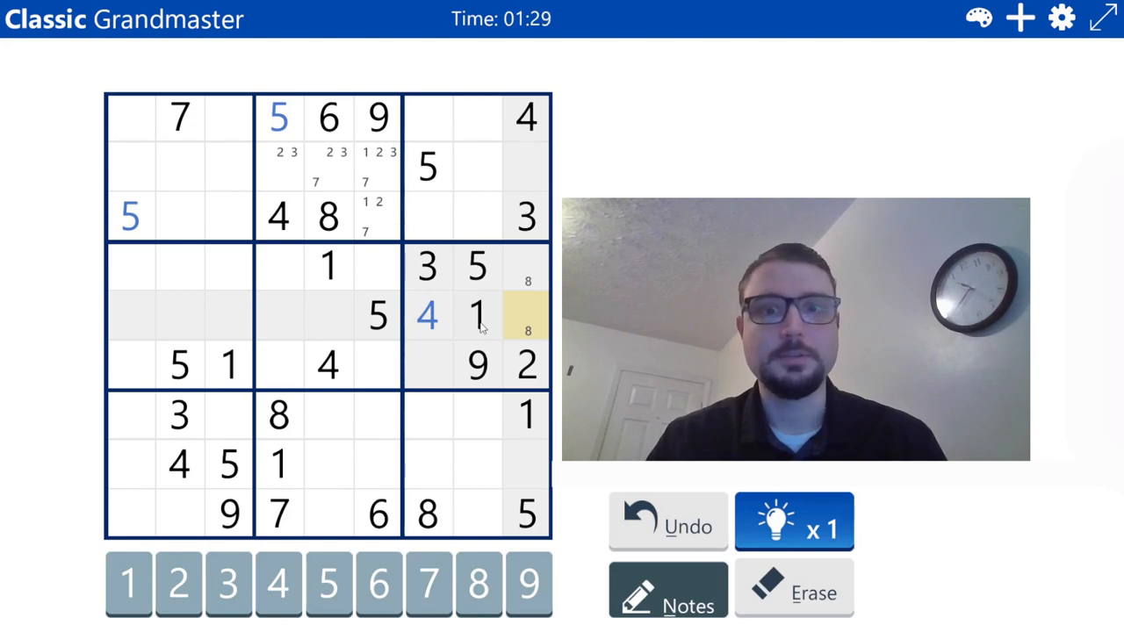
{"action": "mouse_move", "coordinate": [434, 360]}
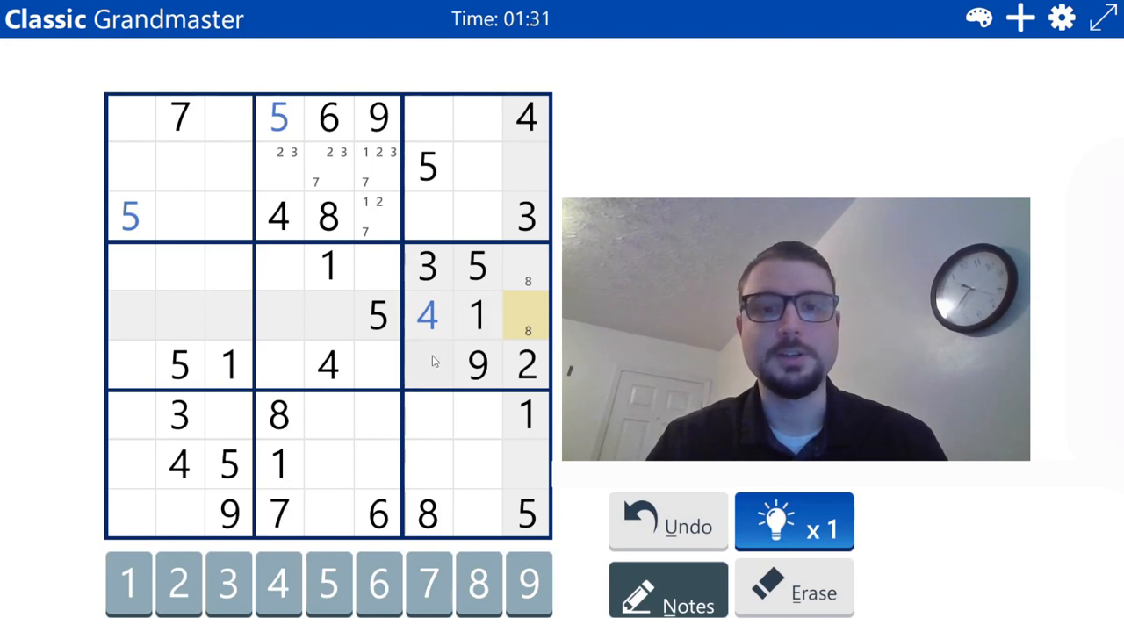
{"action": "left_click", "coordinate": [427, 365]}
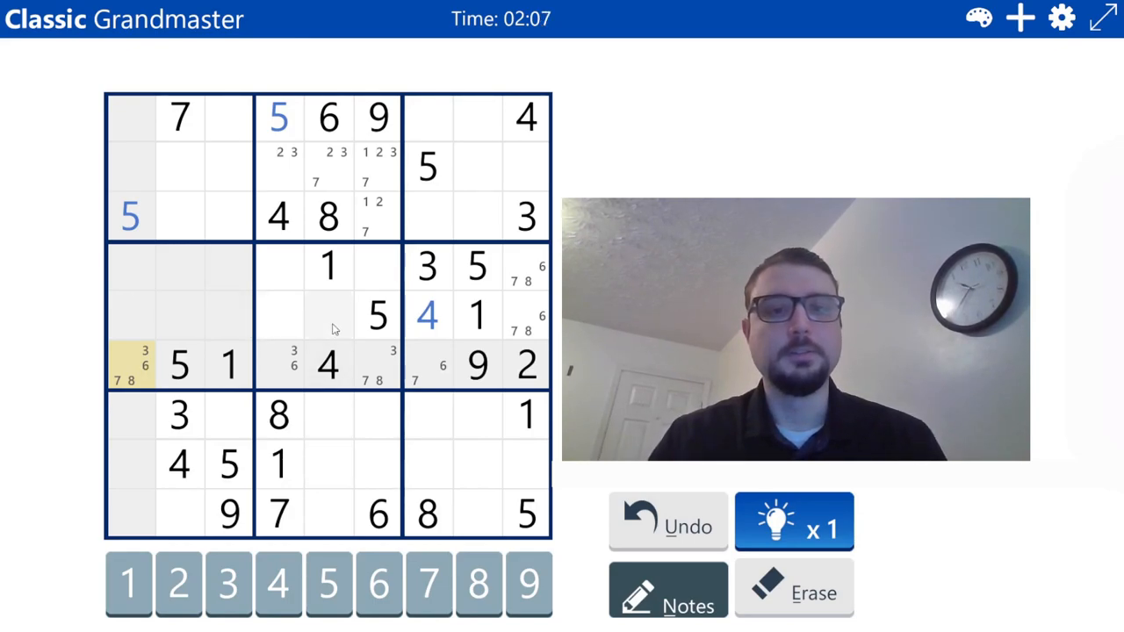
- Pencil 2 6 8 into r4c4, 2 3 6 8 into r5c4, 1 2 3 8 into r1c1, 2 3 8 into r1c3
{"action": "left_click", "coordinate": [279, 267]}
{"action": "type", "text": "2 6 8"}
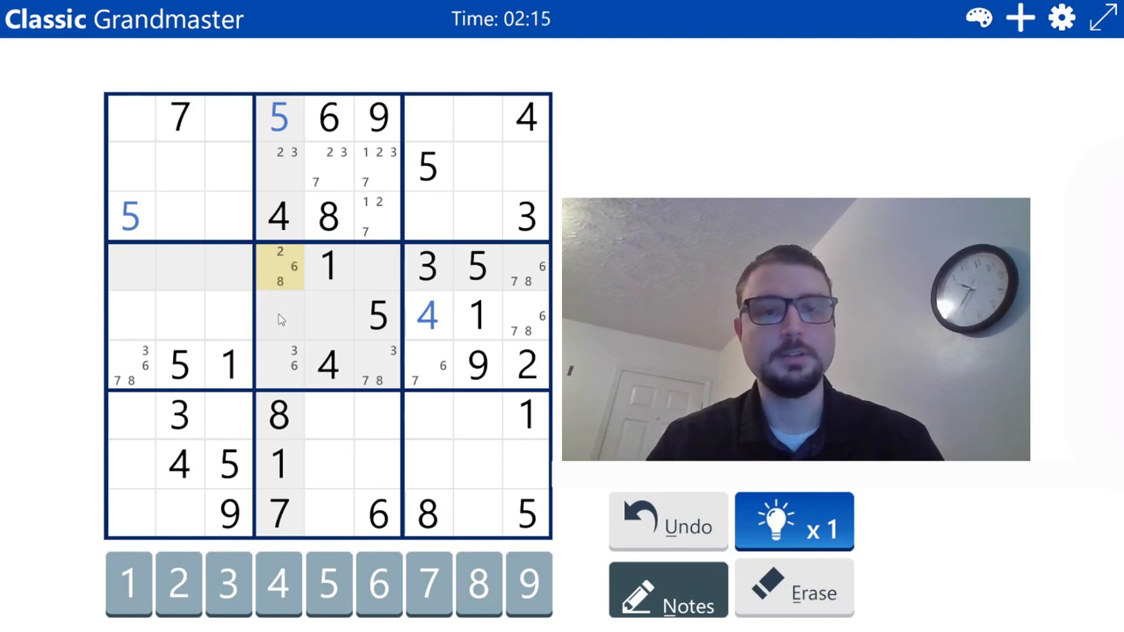
{"action": "left_click", "coordinate": [280, 316]}
{"action": "type", "text": "2 3 6 8"}
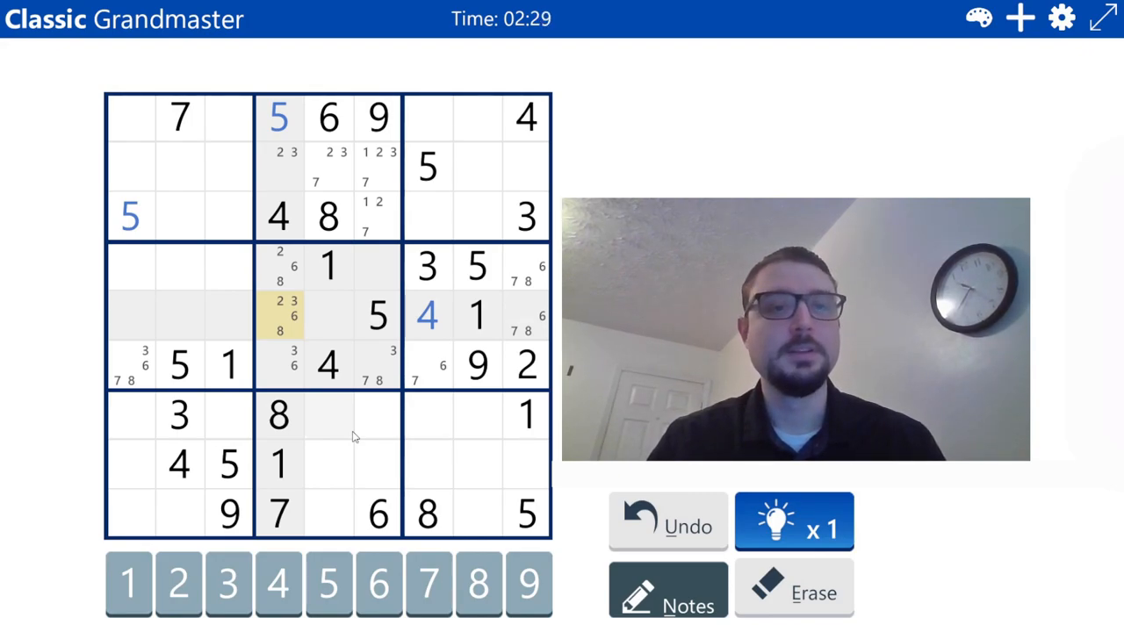
{"action": "left_click", "coordinate": [128, 118]}
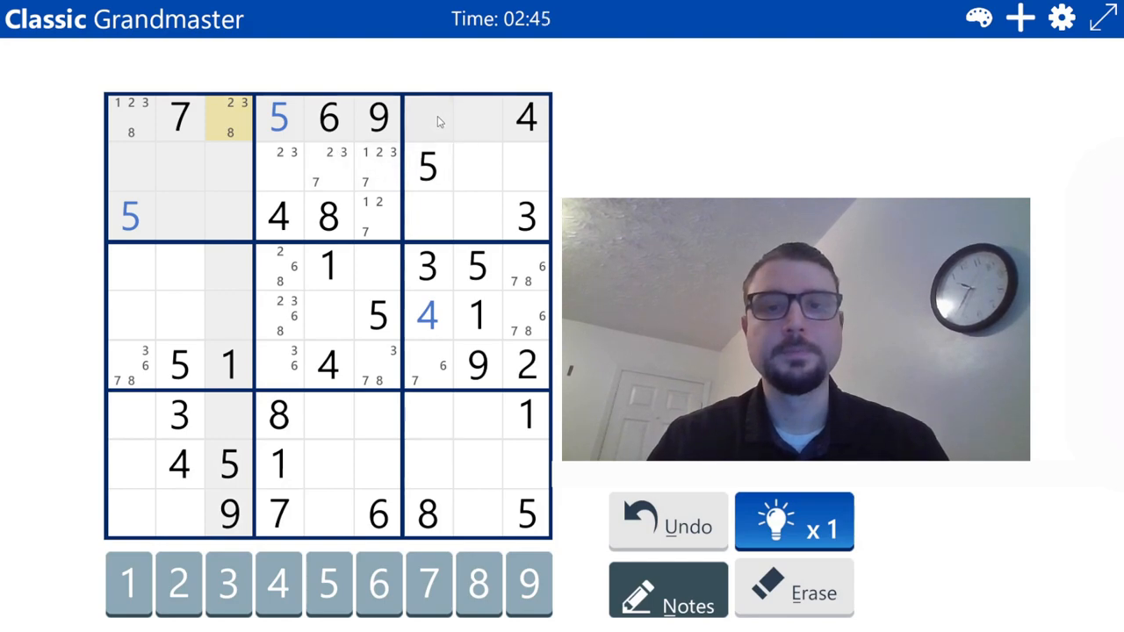
- Note candidates in r1c7, r1c8 and the bottom row, then enter 3 in r9c5 and 4 in r9c8
{"action": "left_click", "coordinate": [426, 118]}
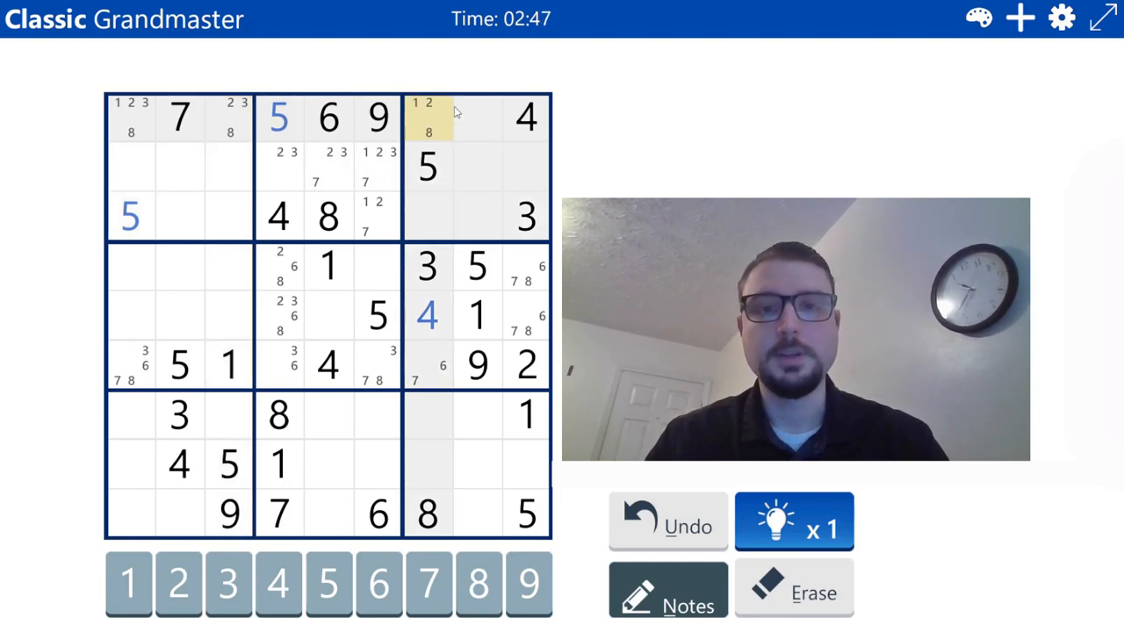
{"action": "left_click", "coordinate": [478, 117]}
{"action": "type", "text": "2 8"}
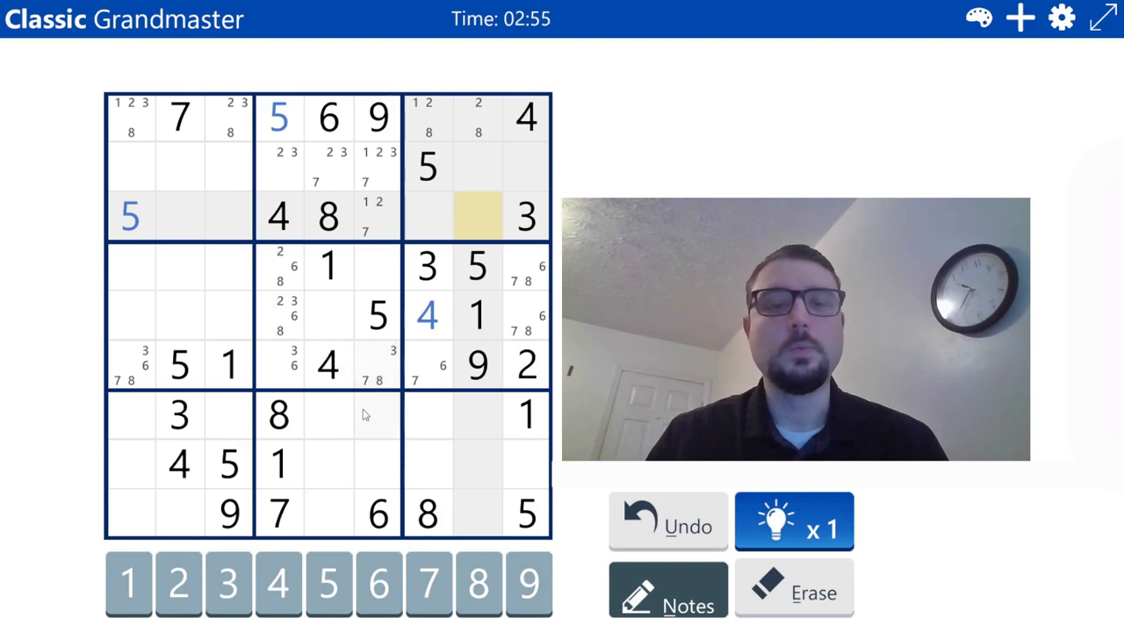
{"action": "mouse_move", "coordinate": [132, 503]}
{"action": "type", "text": "1"}
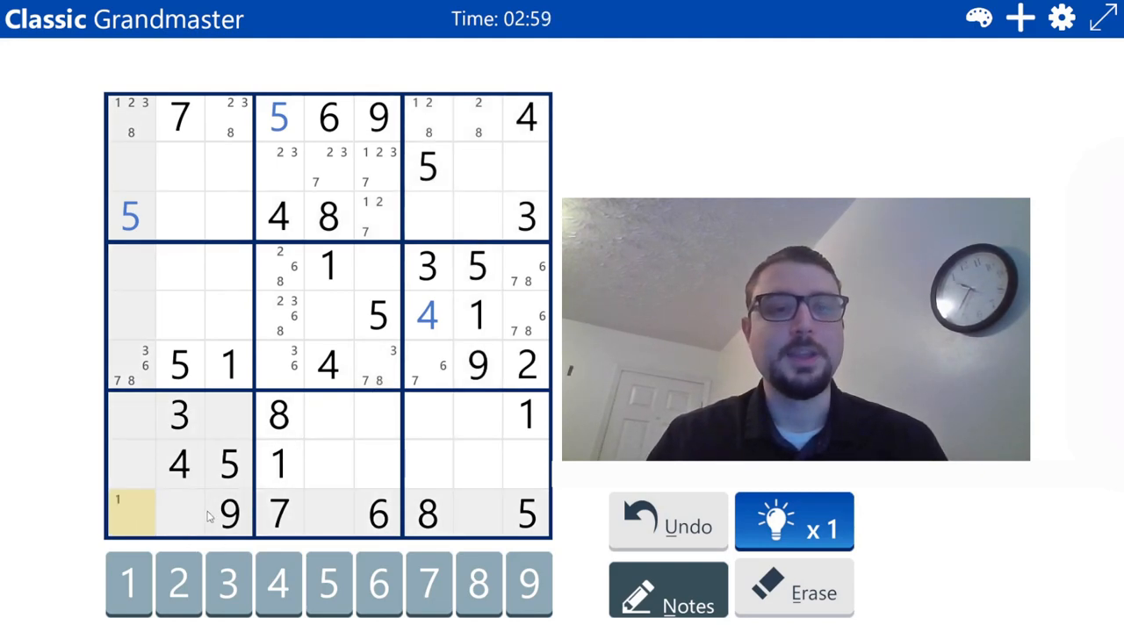
{"action": "left_click", "coordinate": [178, 514]}
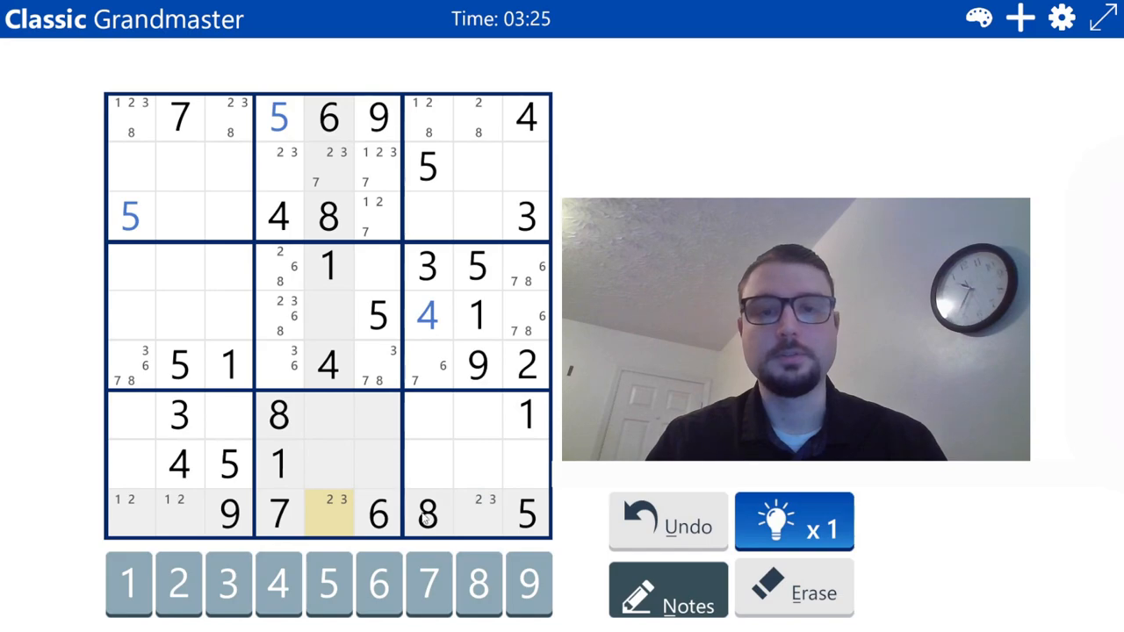
{"action": "left_click", "coordinate": [476, 513]}
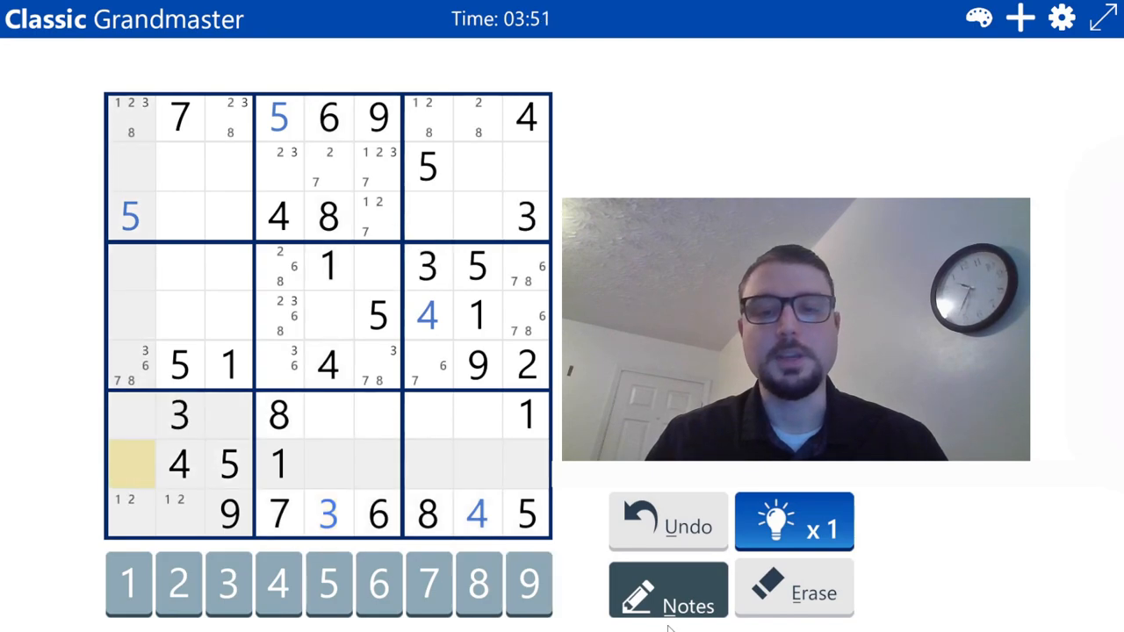
- Enter 8 in r8c1 and note candidates for row seven's empty cells
{"action": "left_click", "coordinate": [129, 463]}
{"action": "type", "text": "8"}
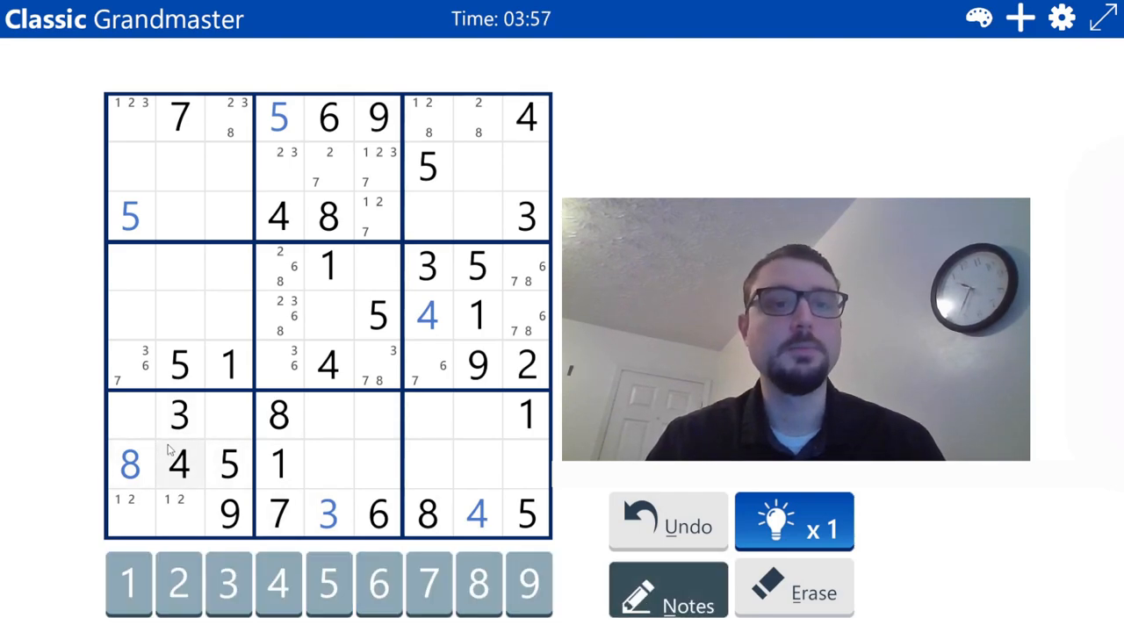
{"action": "left_click", "coordinate": [129, 415]}
{"action": "type", "text": "6"}
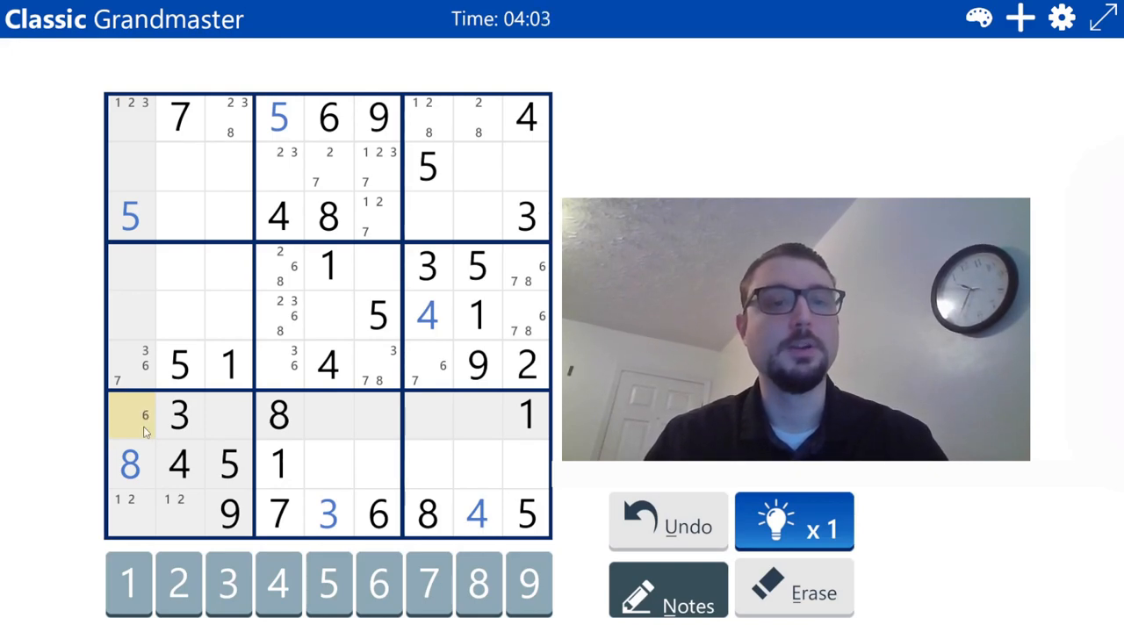
{"action": "left_click", "coordinate": [229, 414]}
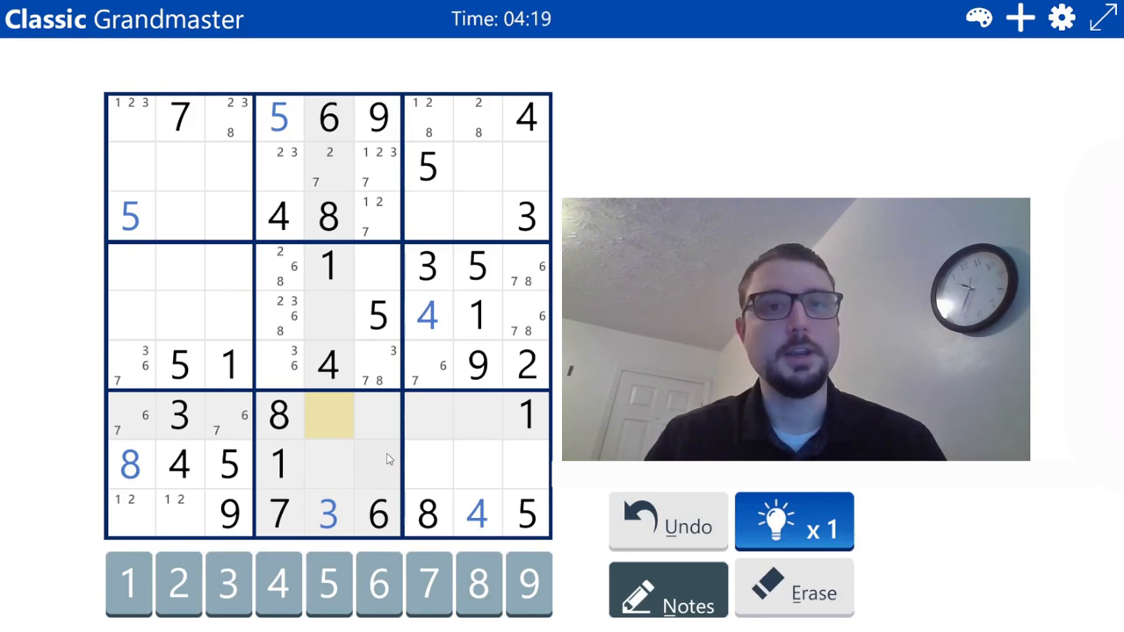
{"action": "left_click", "coordinate": [177, 583]}
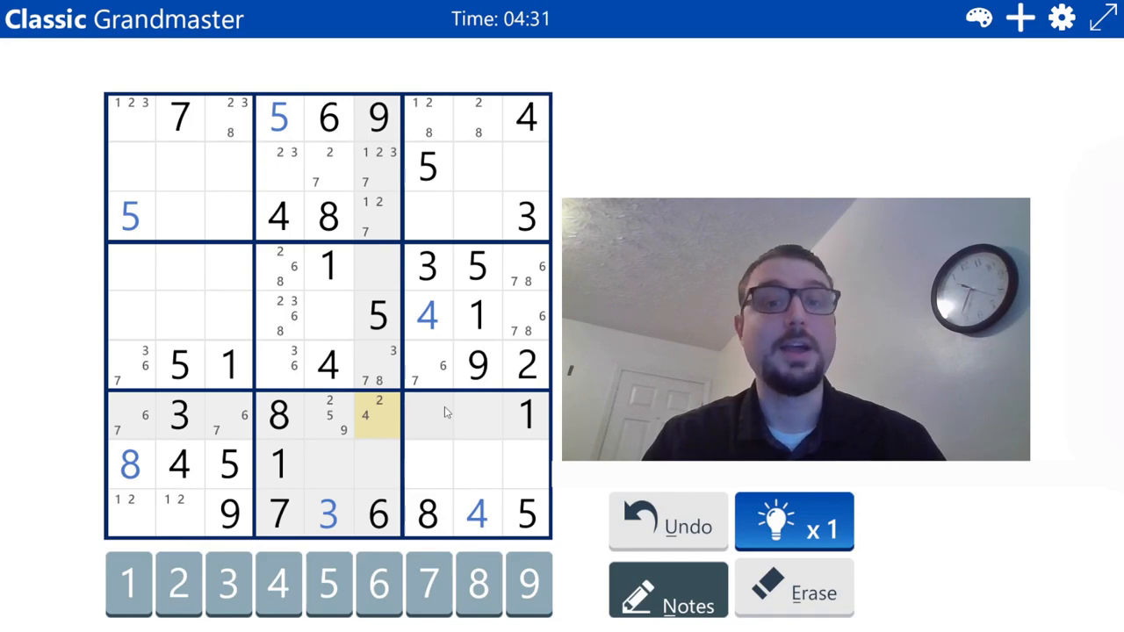
{"action": "mouse_move", "coordinate": [392, 433]}
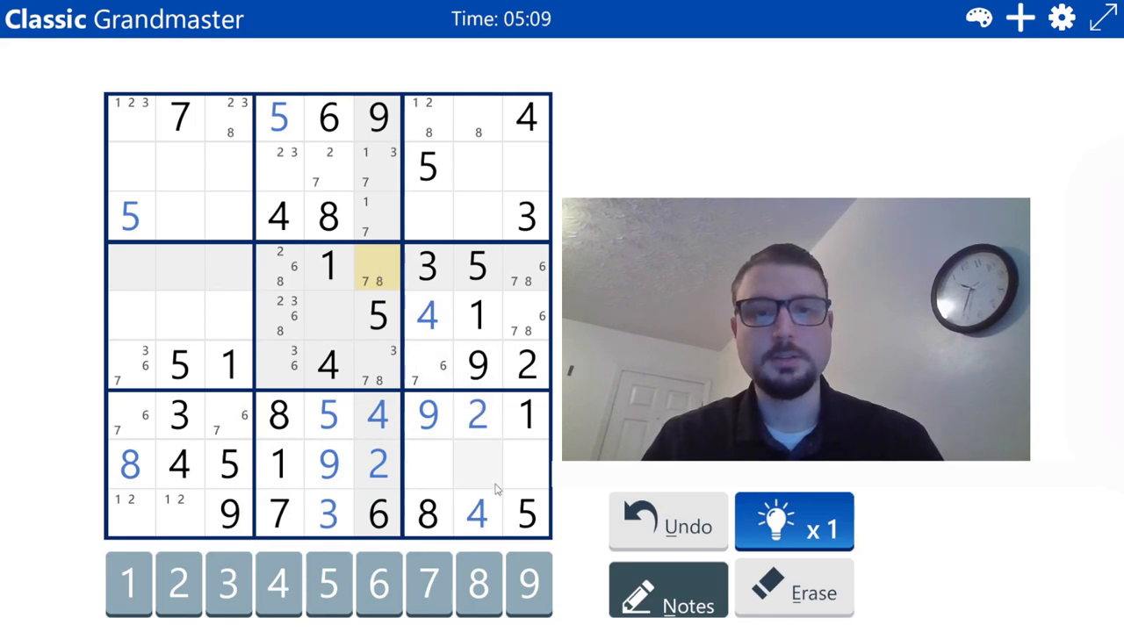
- Pencil 6 7, 3 6 7 and 6 7 into r8c7–c9, turn Notes off, and enter 8 in r1c8
{"action": "left_click", "coordinate": [427, 465]}
{"action": "type", "text": "6 7"}
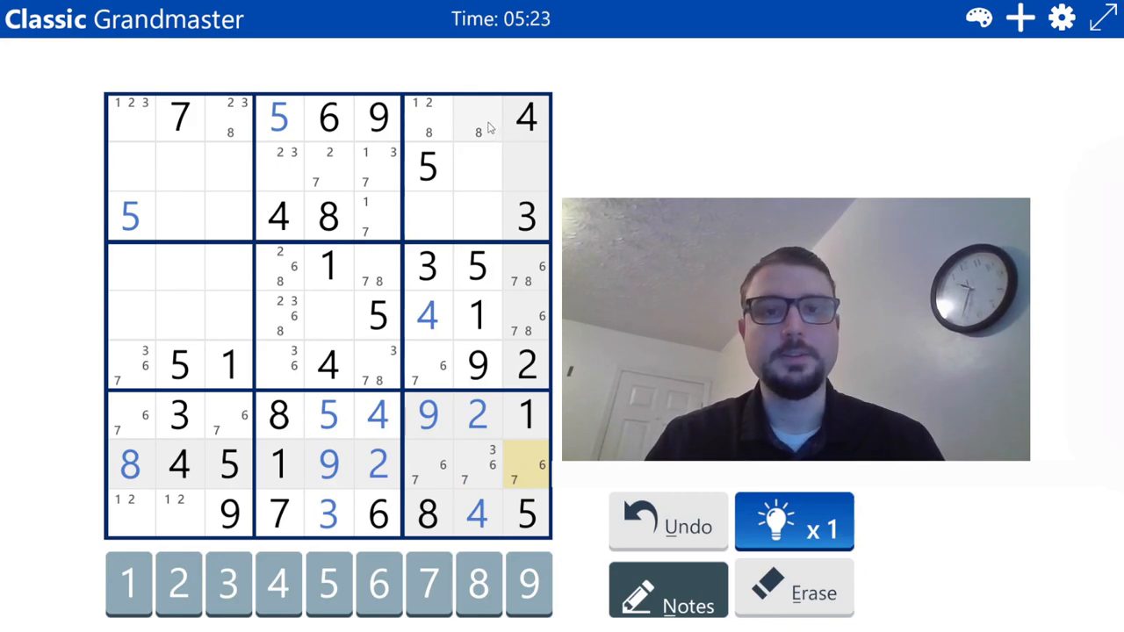
{"action": "left_click", "coordinate": [477, 118]}
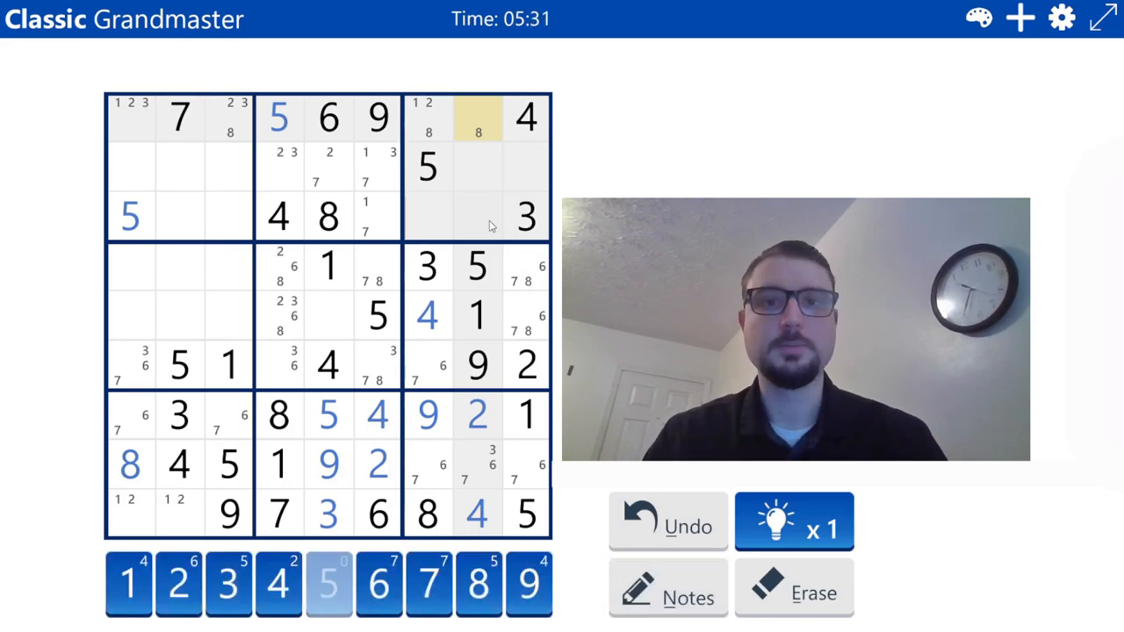
{"action": "left_click", "coordinate": [478, 119]}
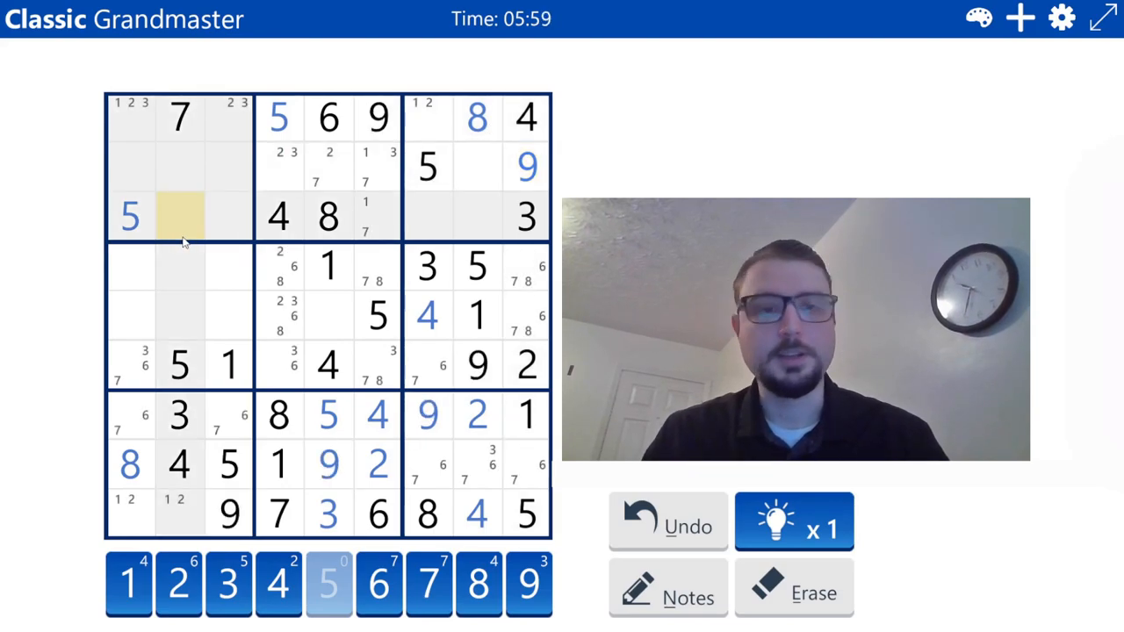
- Enter 9 in r3c2 and erase the candidate notes in r4c4
{"action": "left_click", "coordinate": [179, 217]}
{"action": "type", "text": "9"}
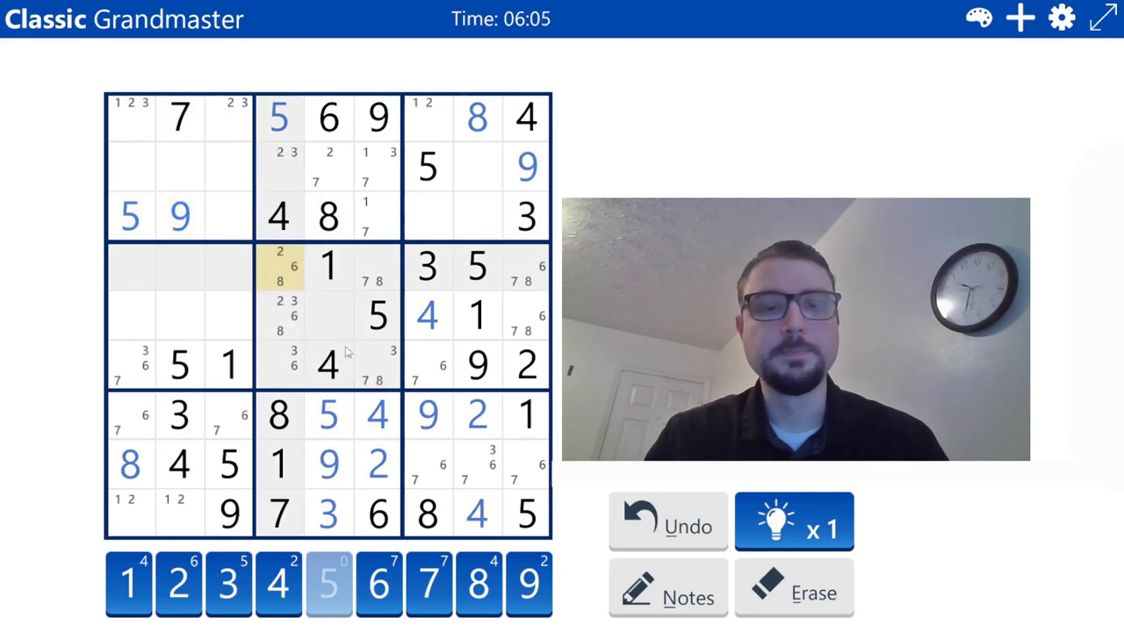
{"action": "left_click", "coordinate": [279, 268]}
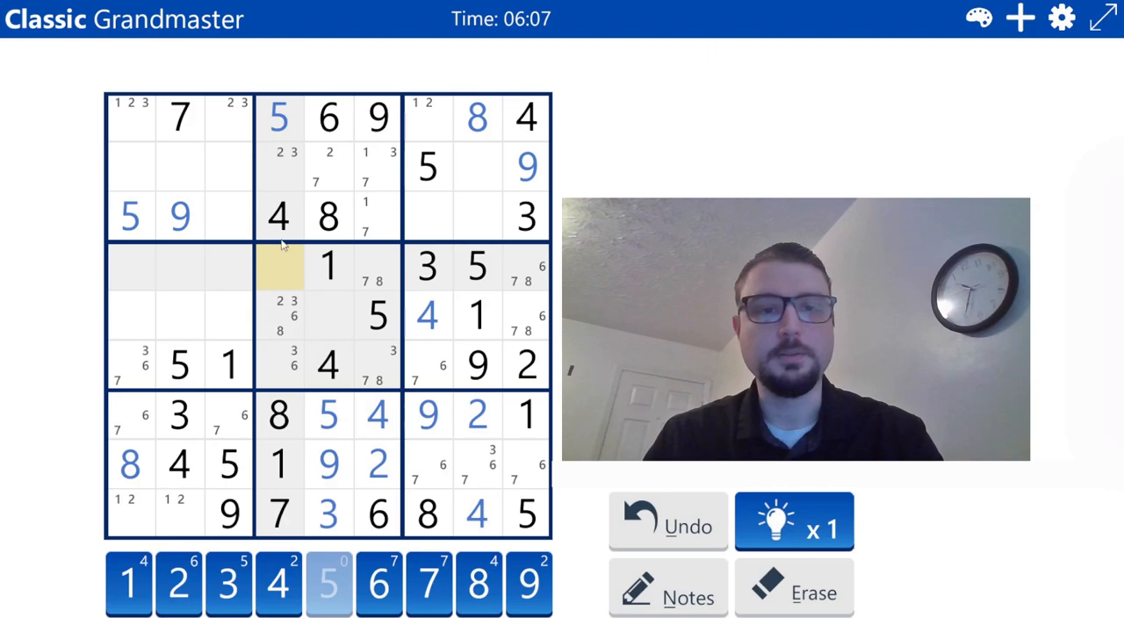
- Turn Notes on to revise column four's middle-box candidates to include 9
{"action": "left_click", "coordinate": [279, 316]}
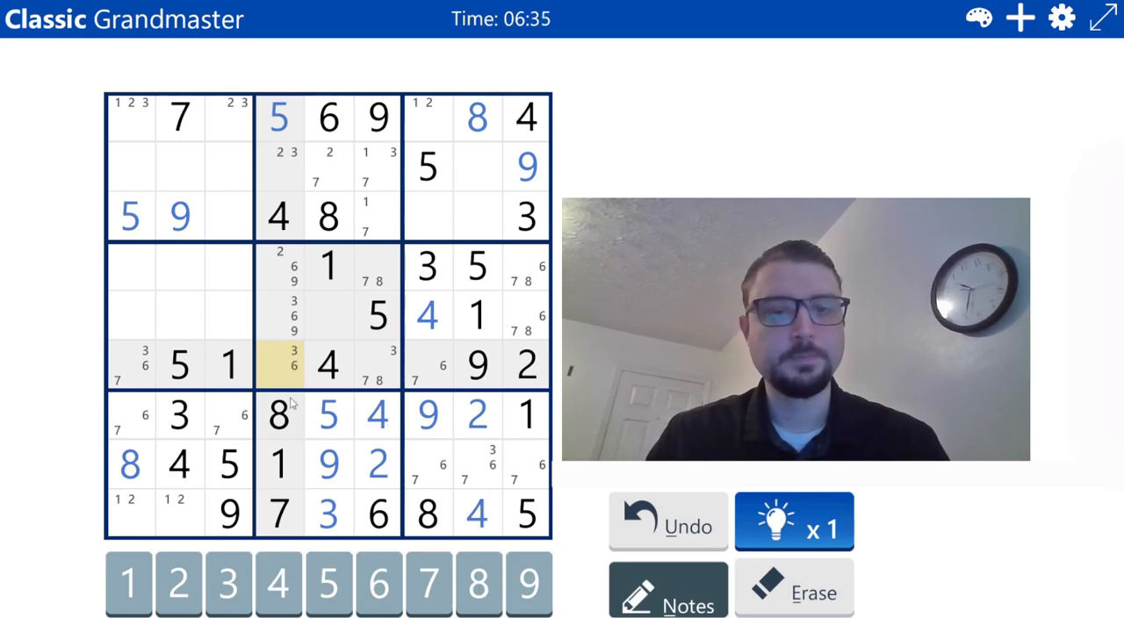
{"action": "mouse_move", "coordinate": [171, 385]}
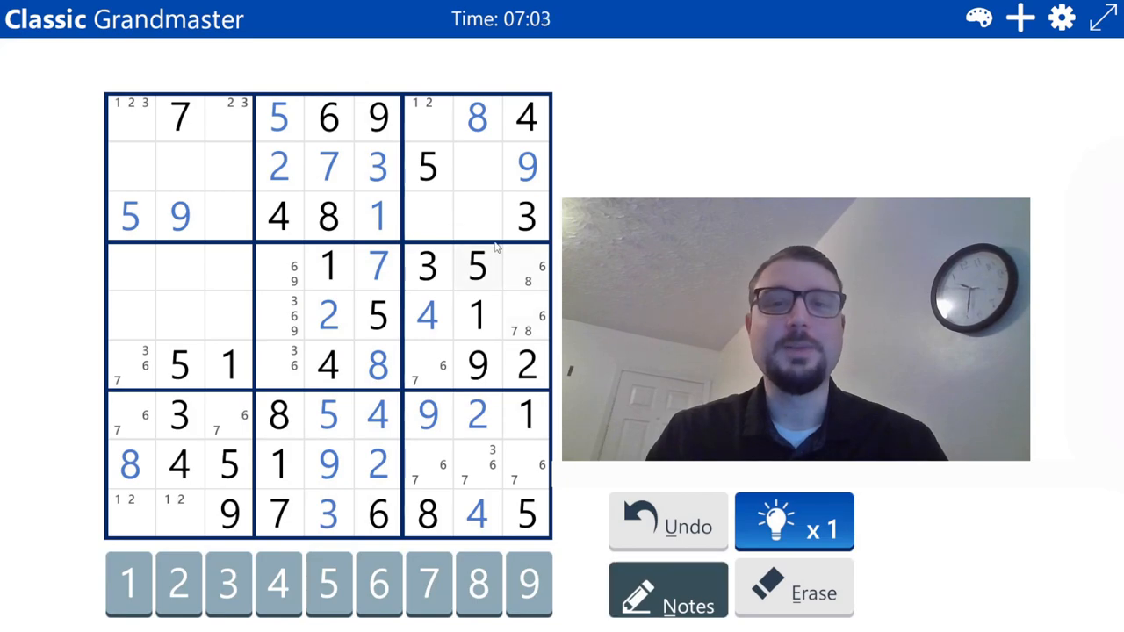
- Turn Notes off and place 1, 6, 2, 7, 6, 7 and 3, completing the top-right box
{"action": "left_click", "coordinate": [428, 216]}
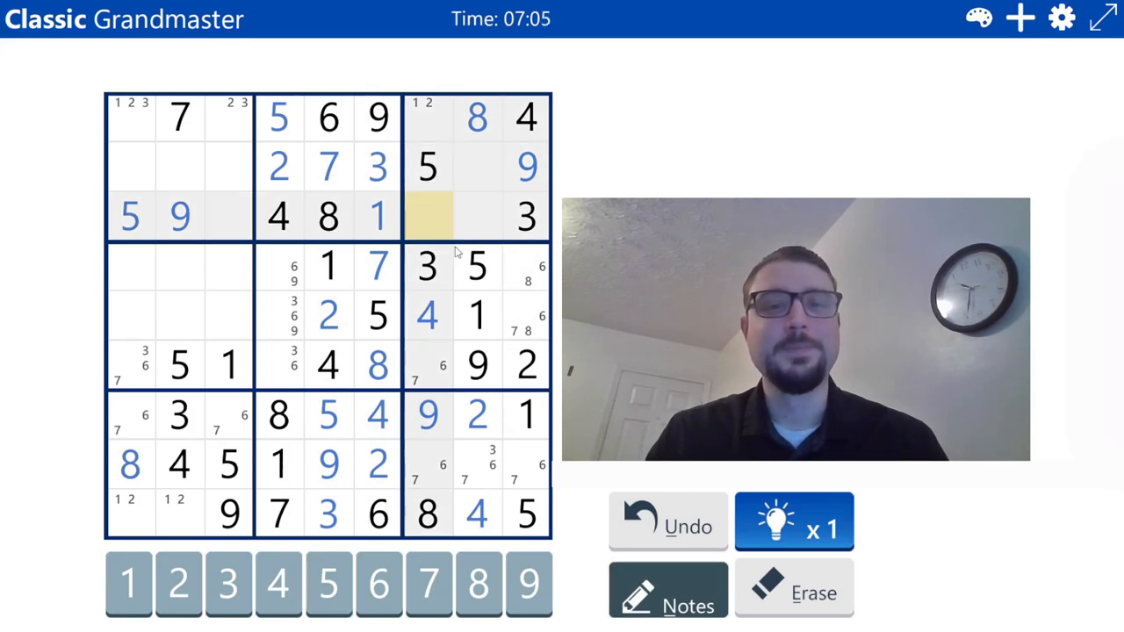
{"action": "left_click", "coordinate": [329, 583]}
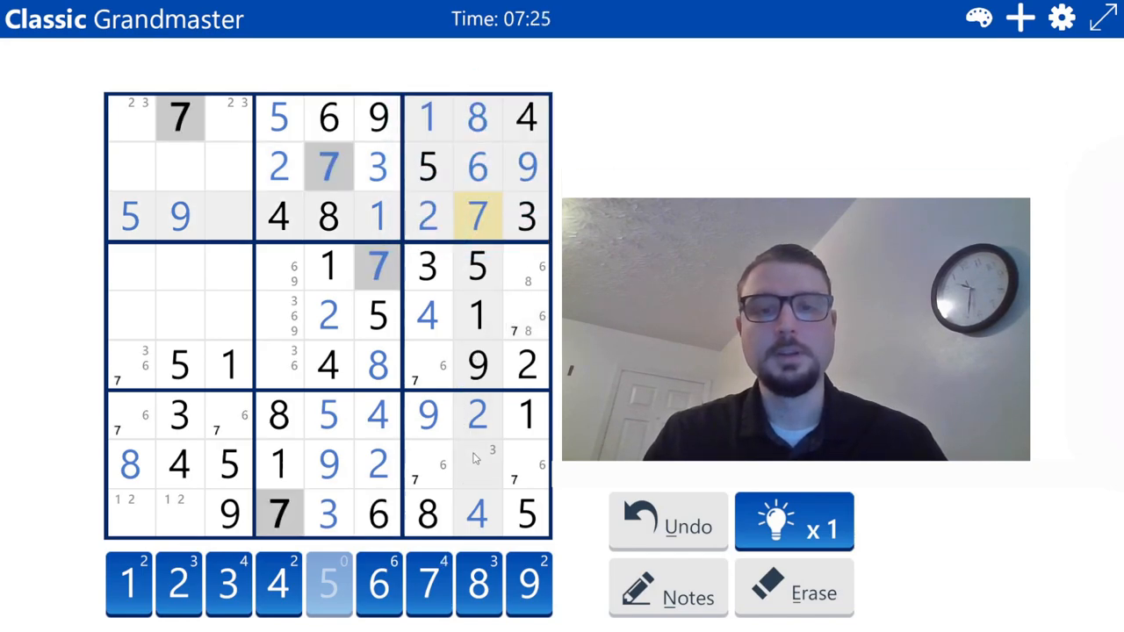
{"action": "left_click", "coordinate": [478, 465]}
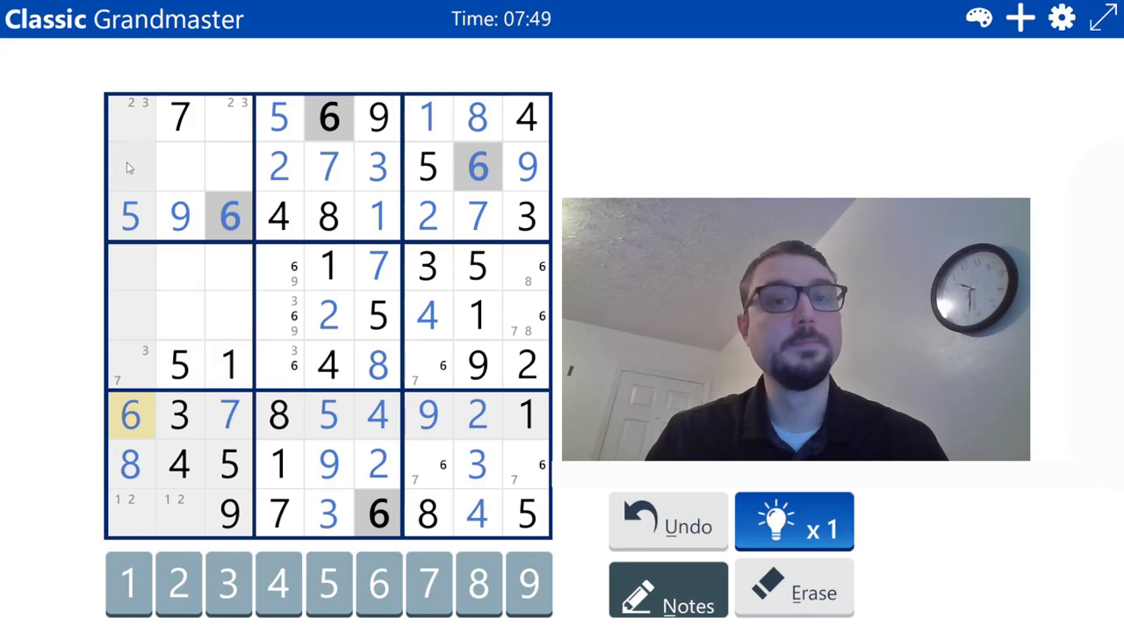
- Pencil candidate notes into row 2, columns 1–2, and row 4, column 3
{"action": "left_click", "coordinate": [178, 166]}
{"action": "type", "text": "1"}
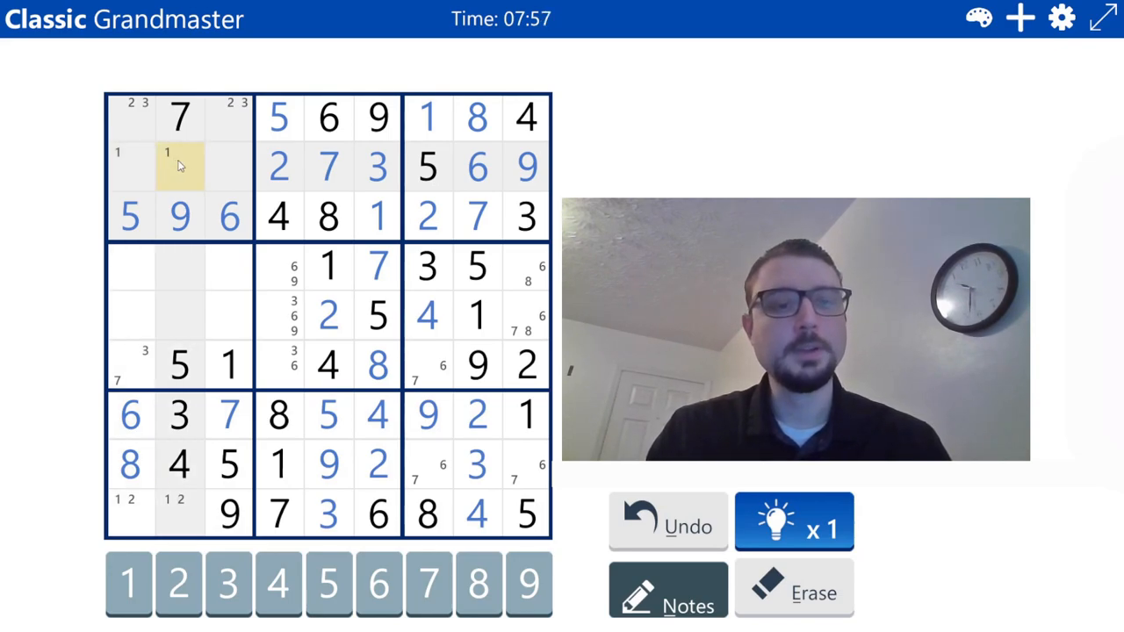
{"action": "left_click", "coordinate": [228, 167]}
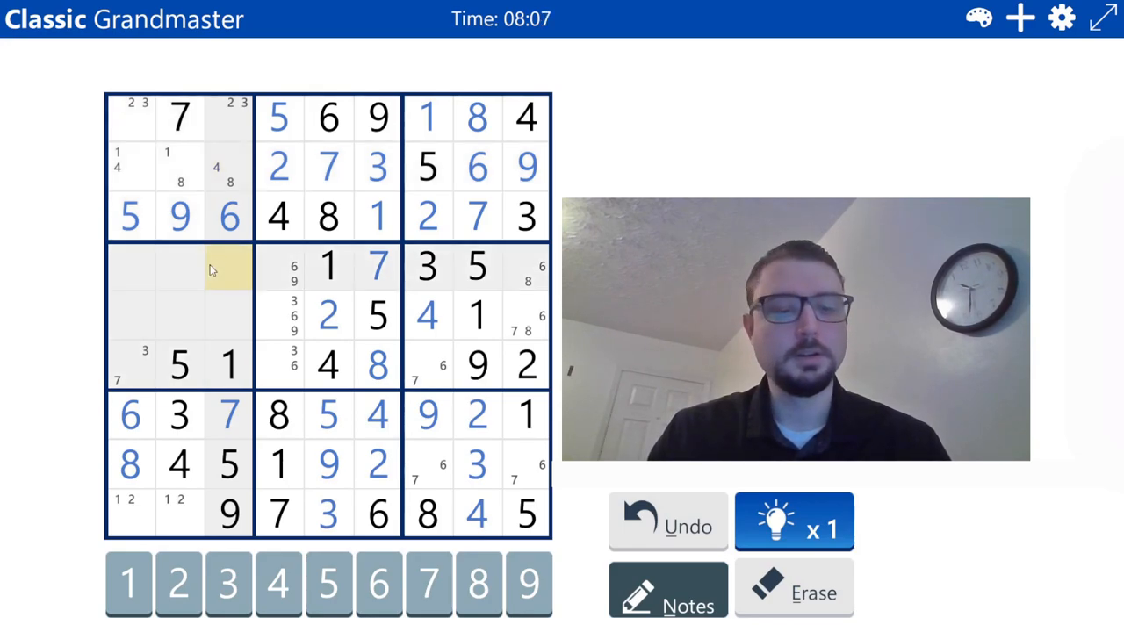
{"action": "left_click", "coordinate": [178, 584]}
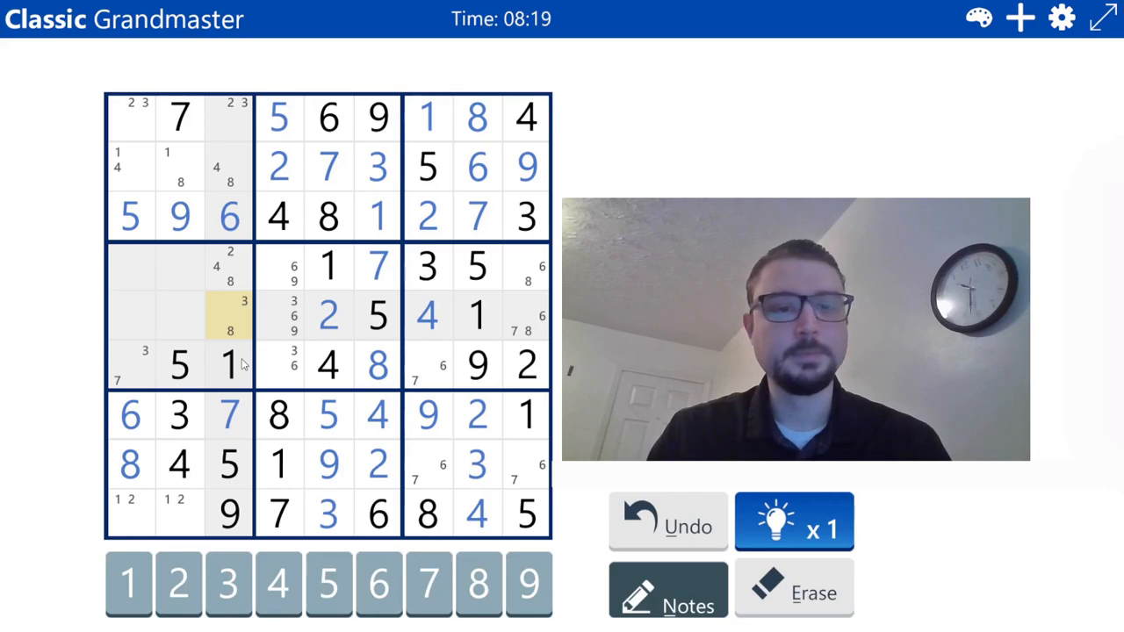
{"action": "mouse_move", "coordinate": [202, 340]}
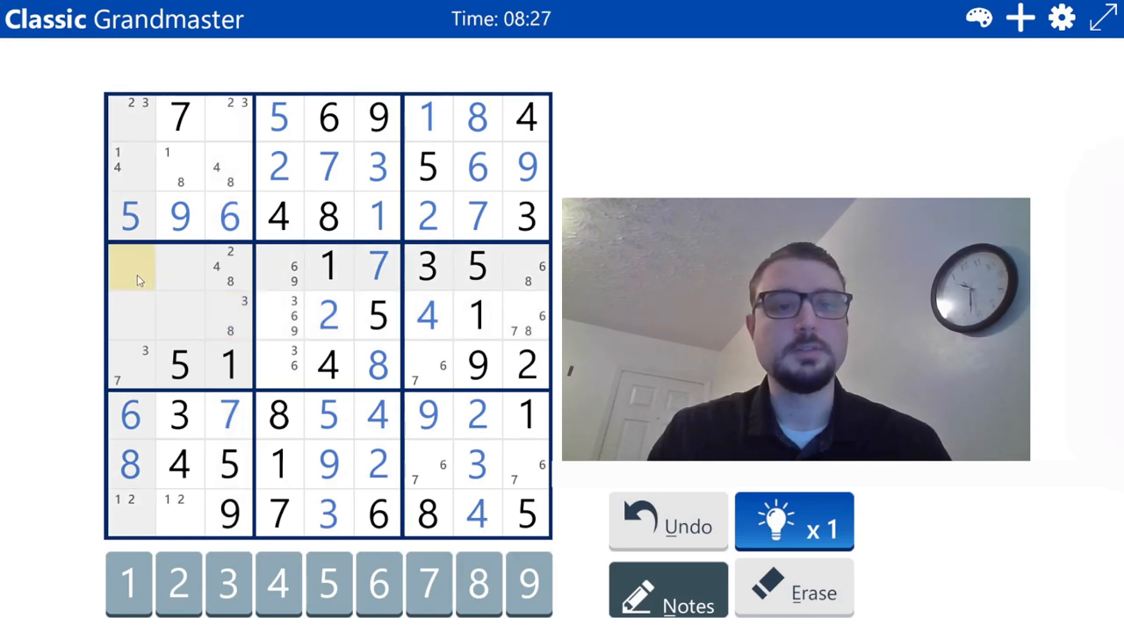
- Add candidate notes to row 4, columns 1–2, and row 5, column 1
{"action": "left_click", "coordinate": [179, 267]}
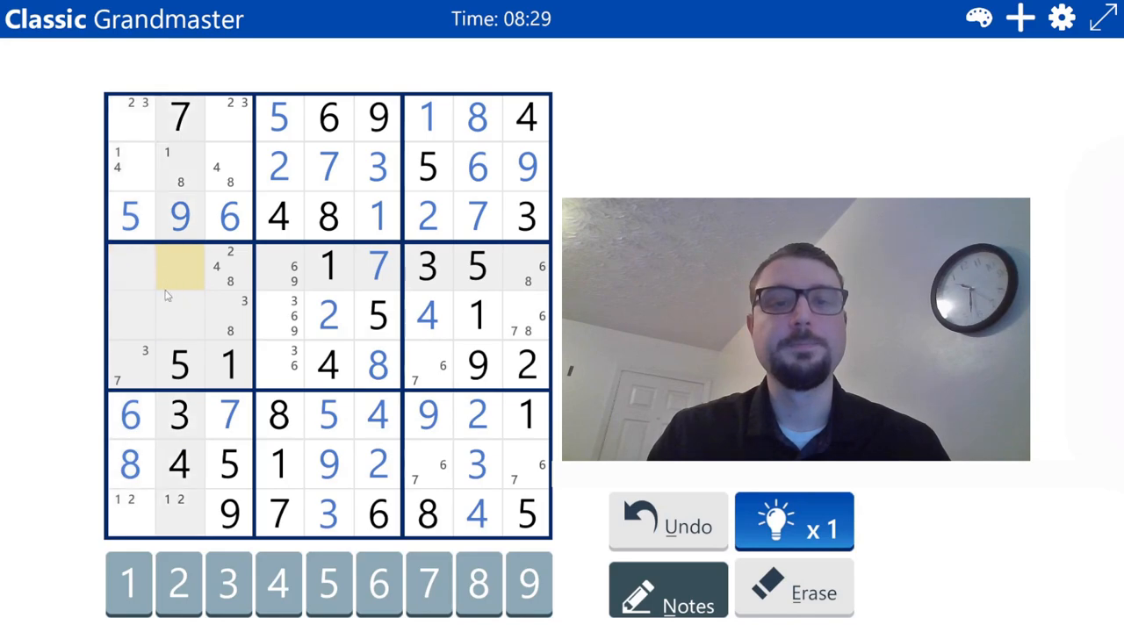
{"action": "left_click", "coordinate": [129, 267]}
{"action": "type", "text": "24"}
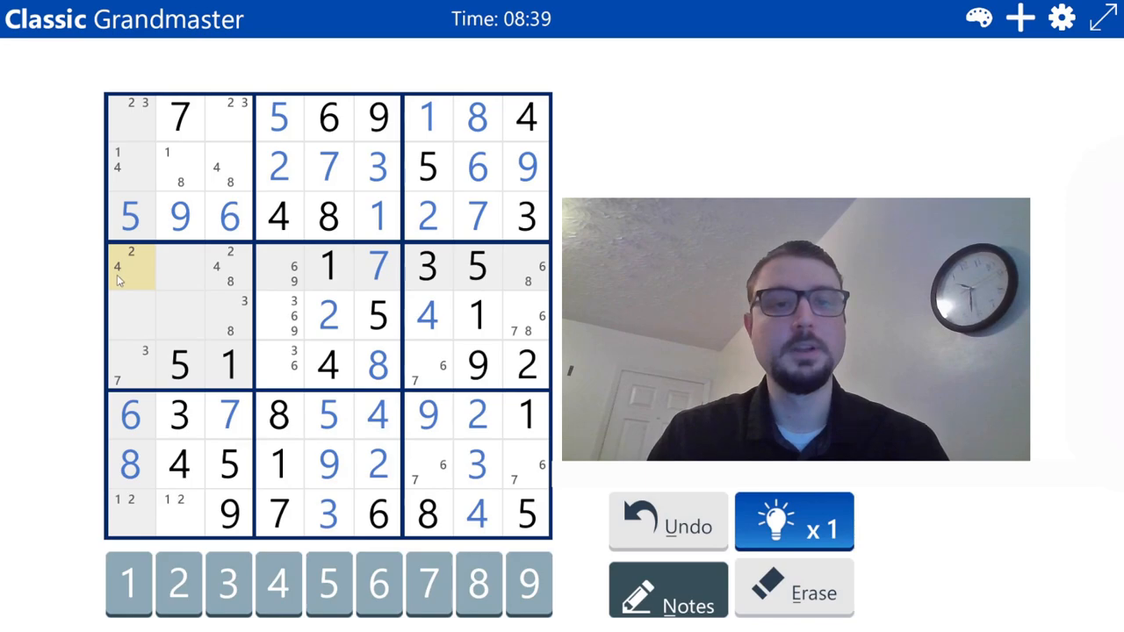
{"action": "mouse_move", "coordinate": [118, 316]}
{"action": "type", "text": " 9"}
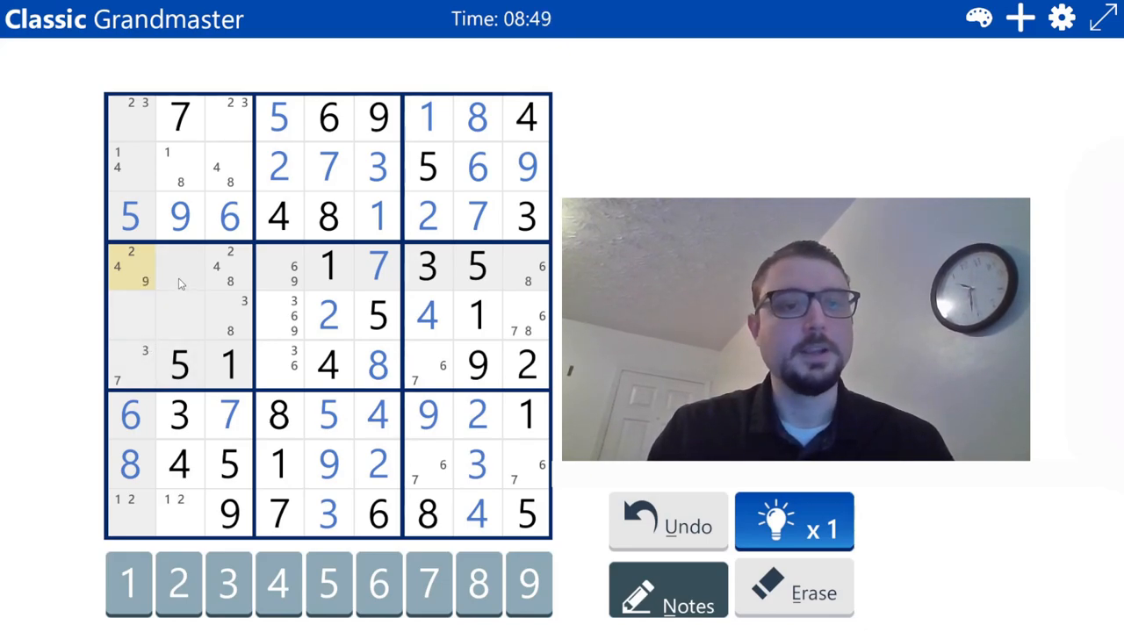
{"action": "left_click", "coordinate": [179, 267]}
{"action": "type", "text": "2"}
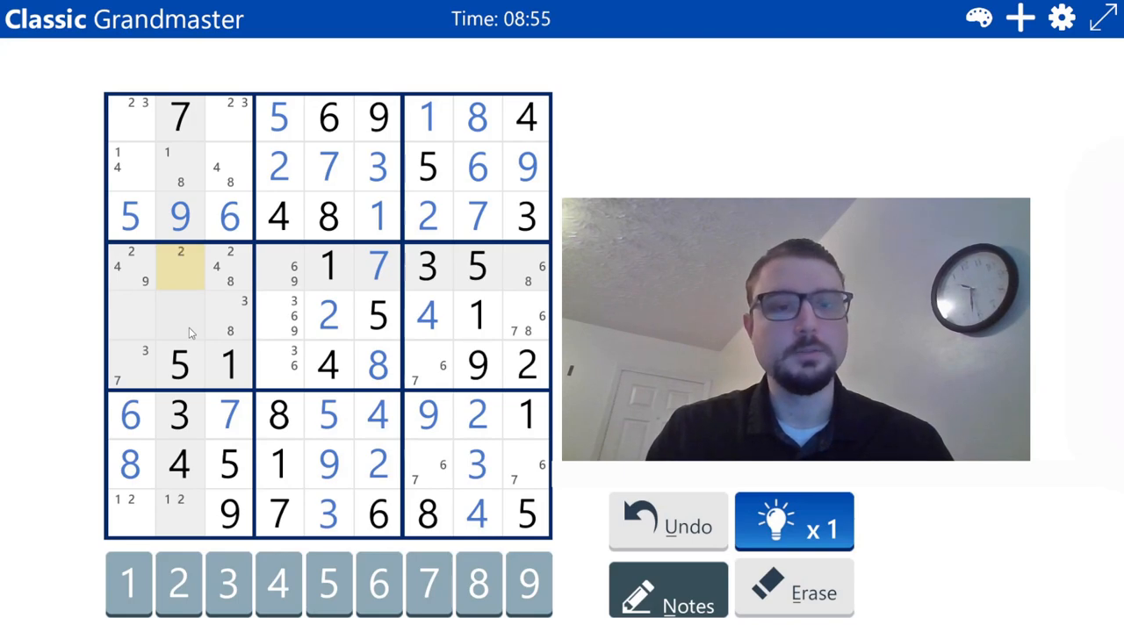
{"action": "left_click", "coordinate": [180, 281]}
{"action": "type", "text": "6 8"}
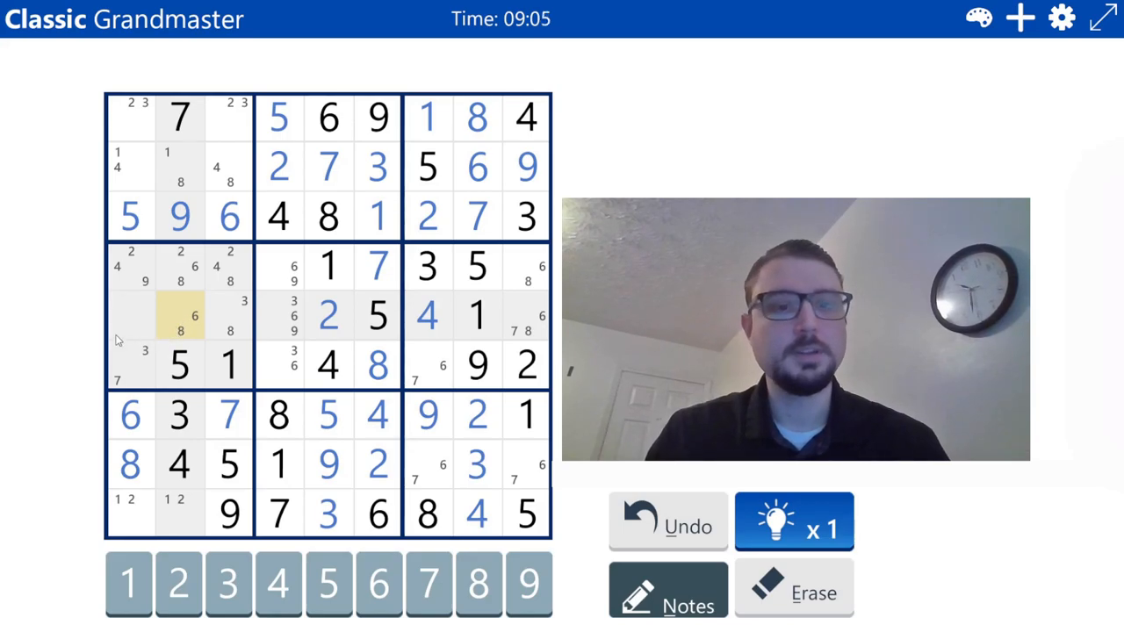
{"action": "left_click", "coordinate": [130, 316]}
{"action": "type", "text": "3 7 9"}
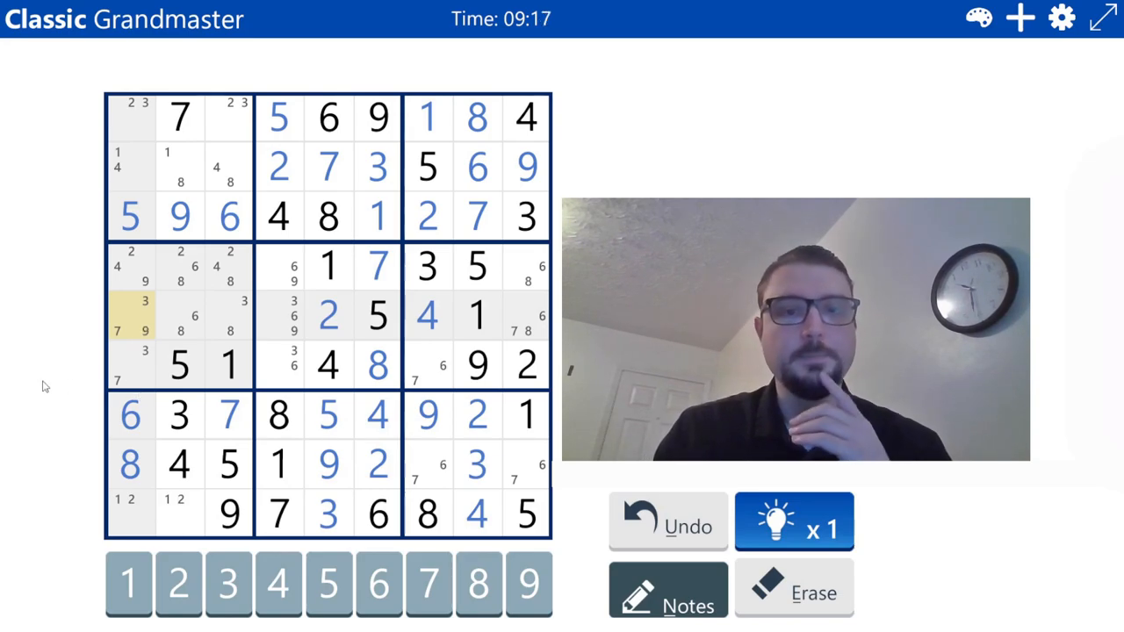
- Turn Notes mode off so digits are entered as final answers
{"action": "left_click", "coordinate": [327, 584]}
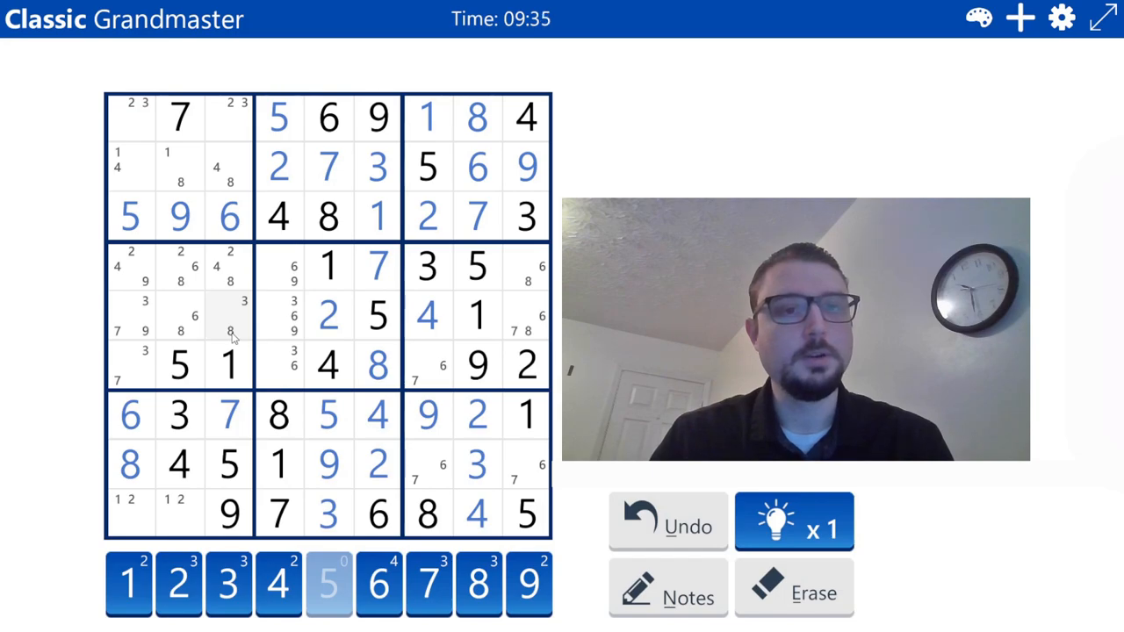
{"action": "mouse_move", "coordinate": [191, 331]}
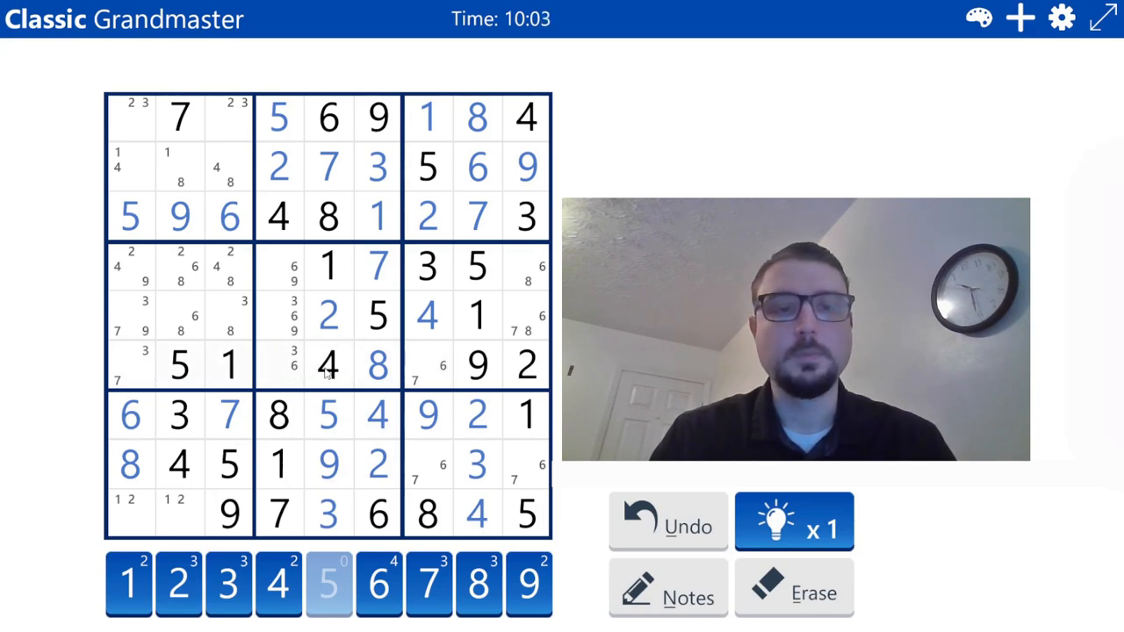
{"action": "mouse_move", "coordinate": [130, 382]}
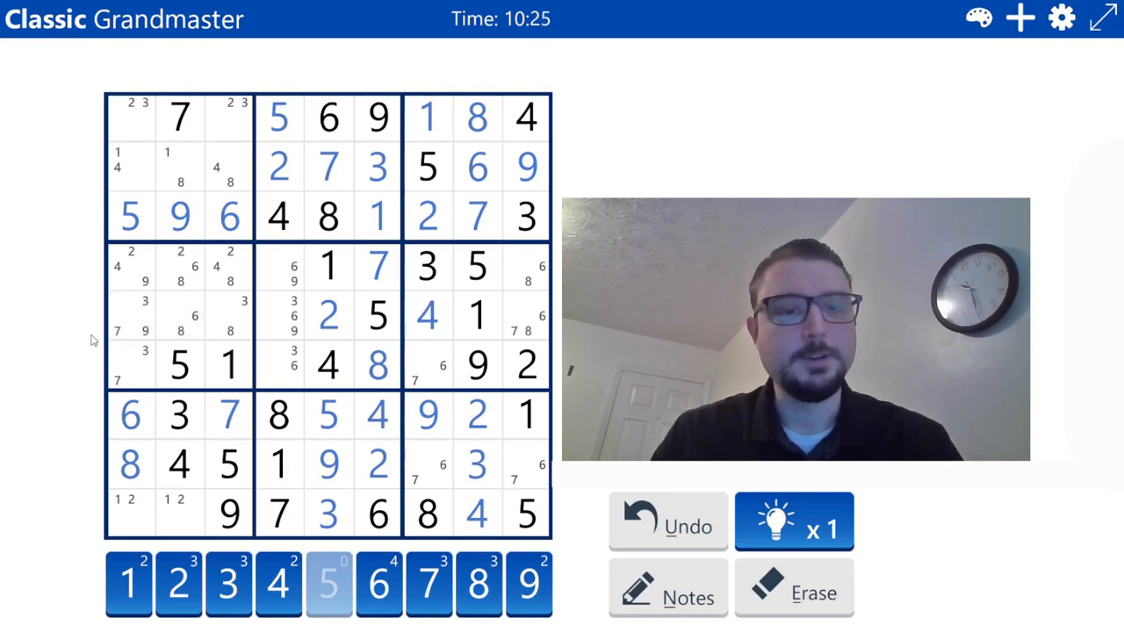
{"action": "mouse_move", "coordinate": [143, 400]}
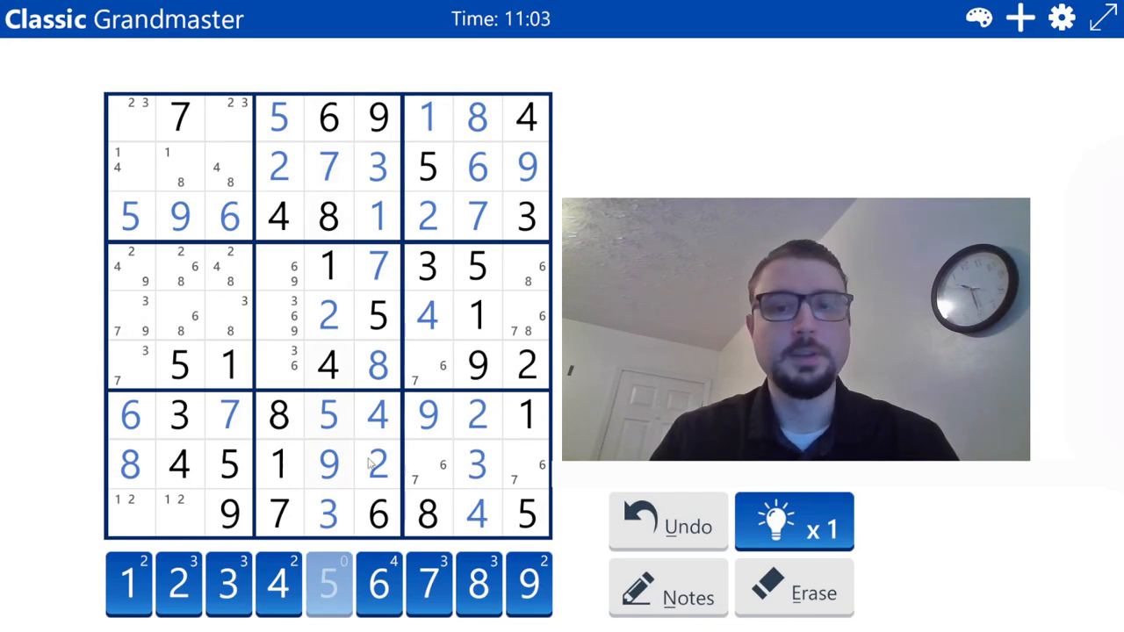
{"action": "left_click", "coordinate": [278, 464]}
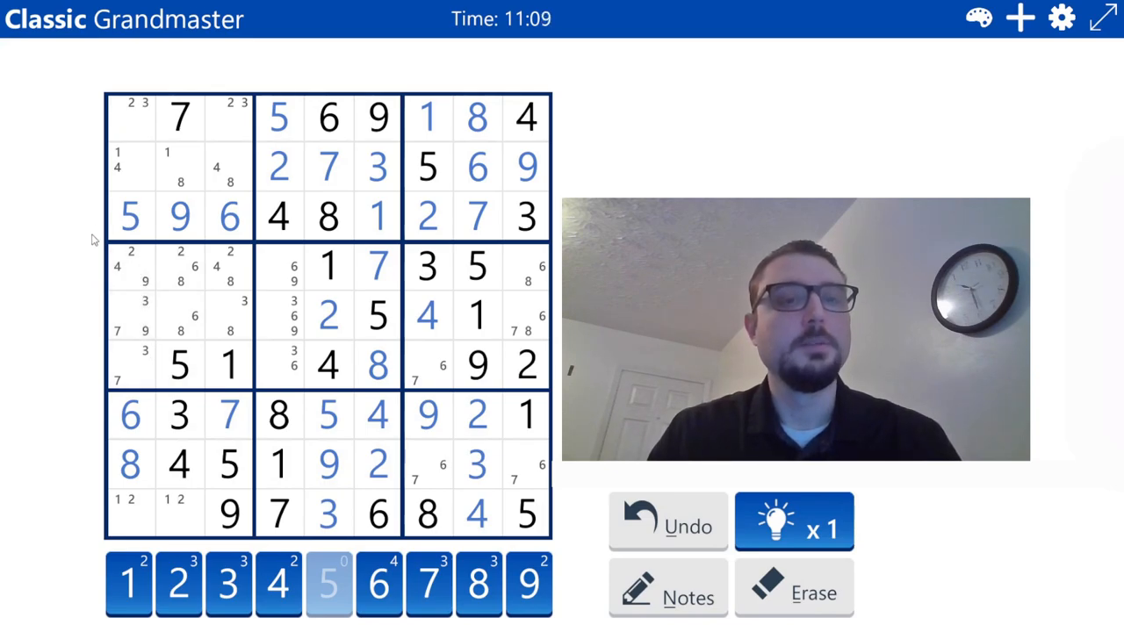
{"action": "mouse_move", "coordinate": [94, 395]}
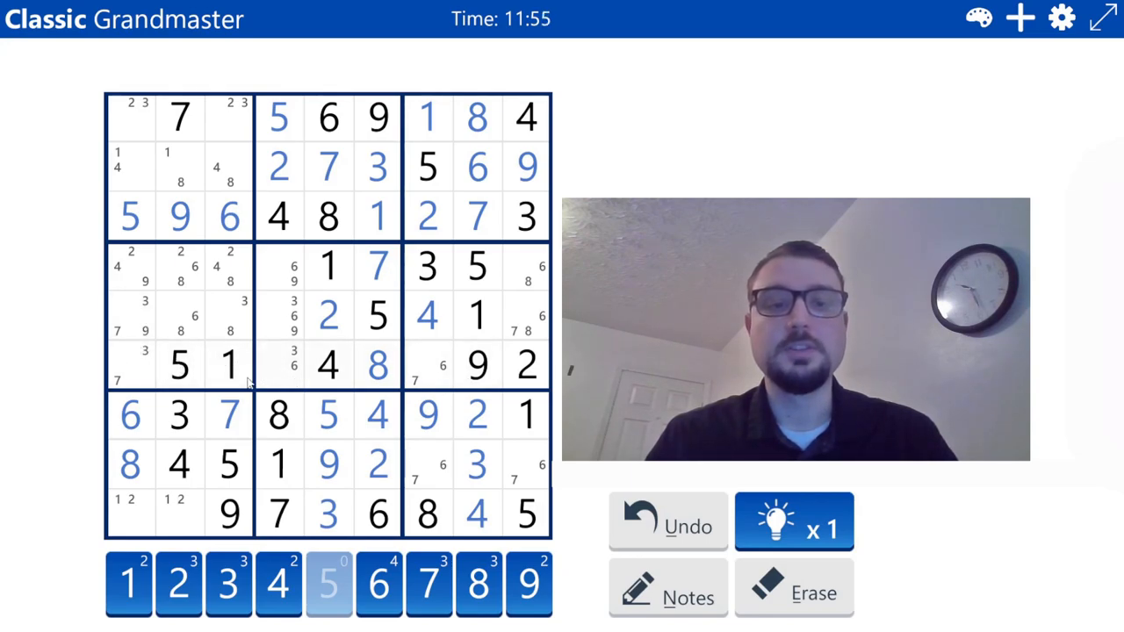
{"action": "left_click", "coordinate": [129, 316]}
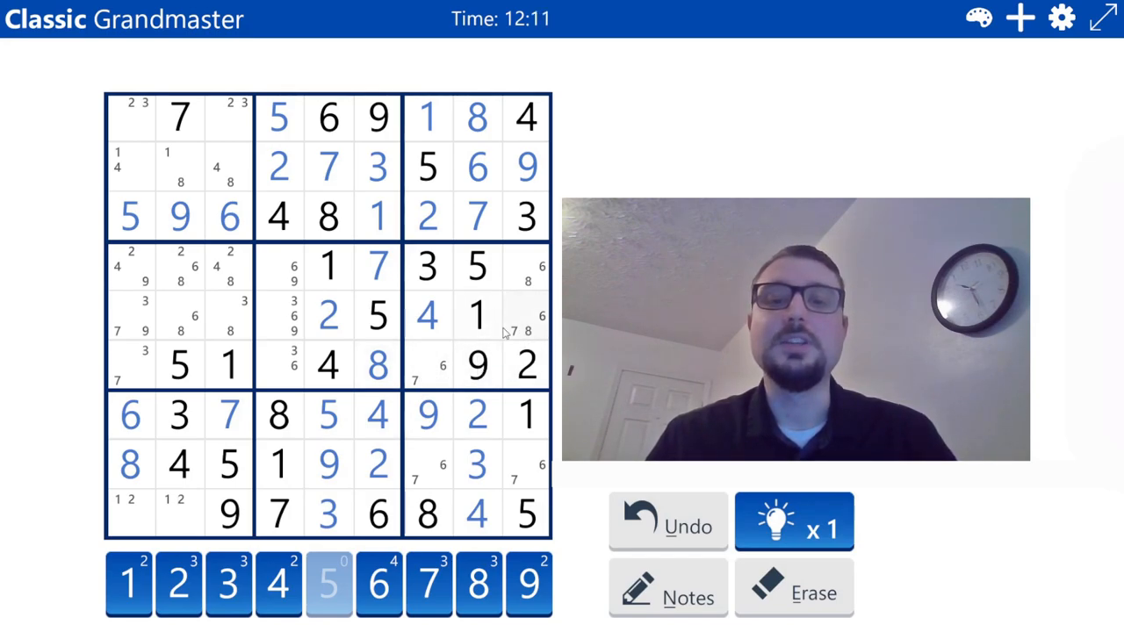
{"action": "left_click", "coordinate": [427, 415]}
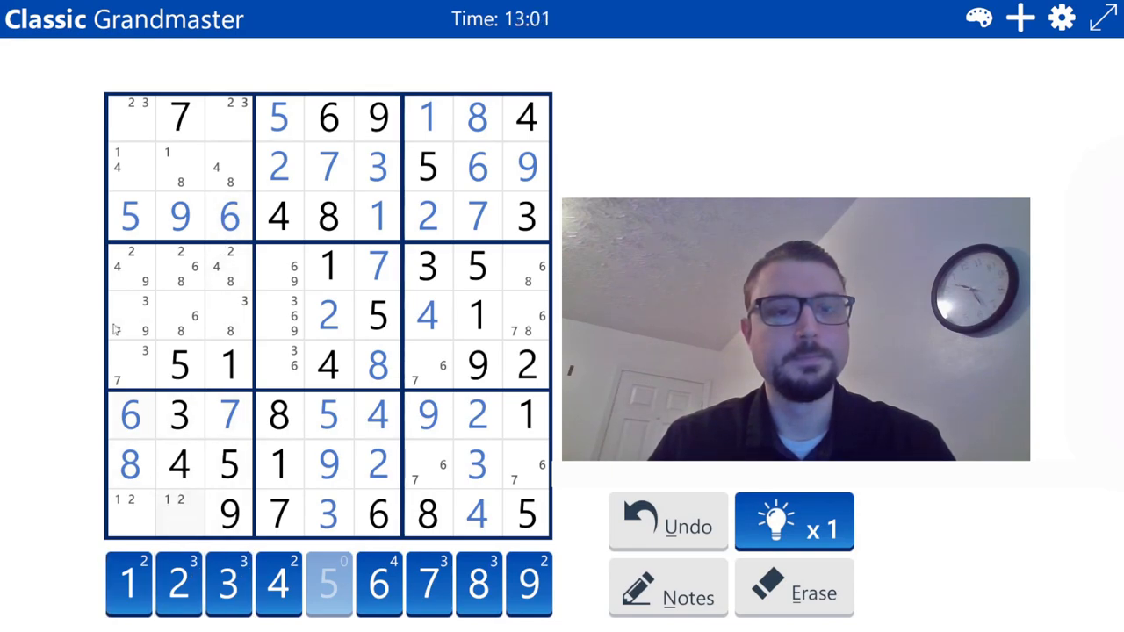
{"action": "mouse_move", "coordinate": [53, 342]}
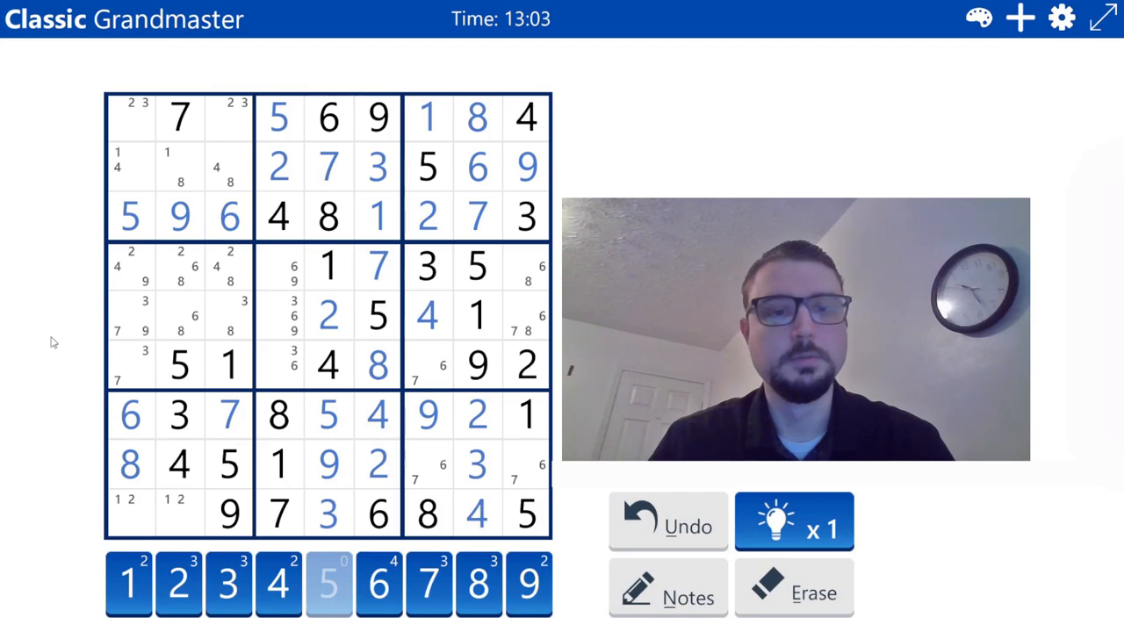
{"action": "mouse_move", "coordinate": [69, 345]}
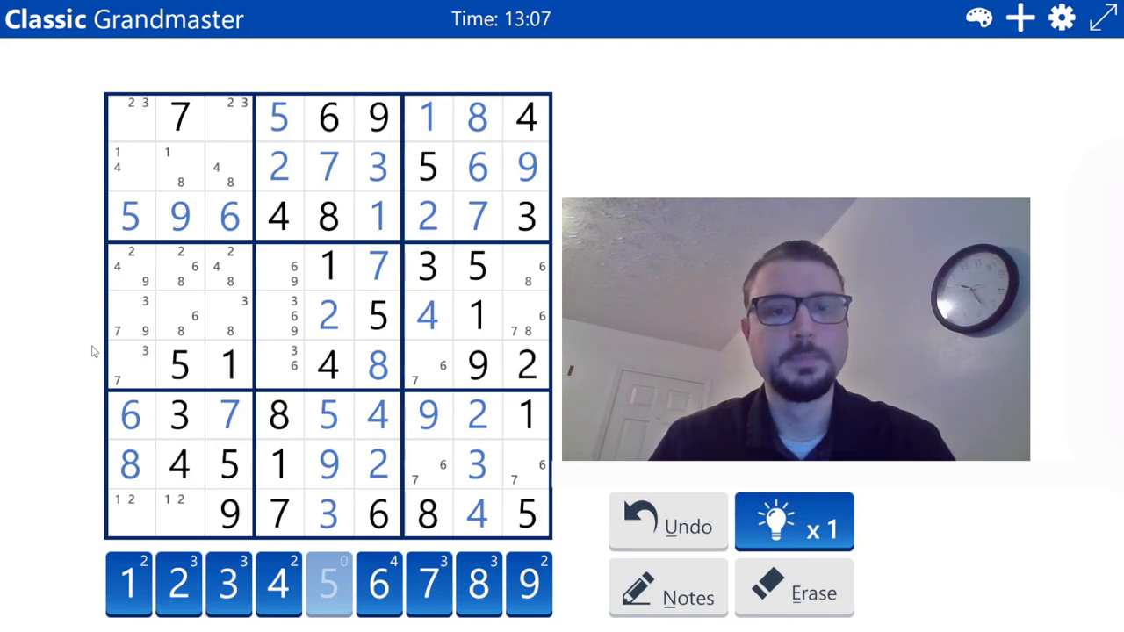
- With Notes on, drop candidates 3, 6 and 7 from row 6 and trim centre-box notes
{"action": "left_click", "coordinate": [129, 414]}
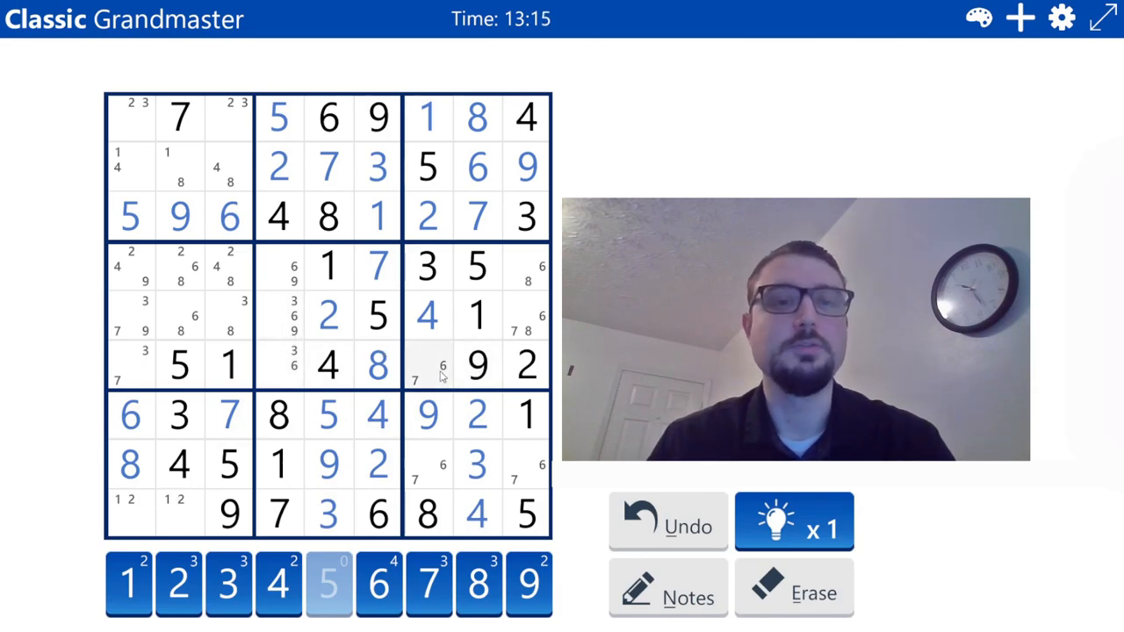
{"action": "mouse_move", "coordinate": [270, 371]}
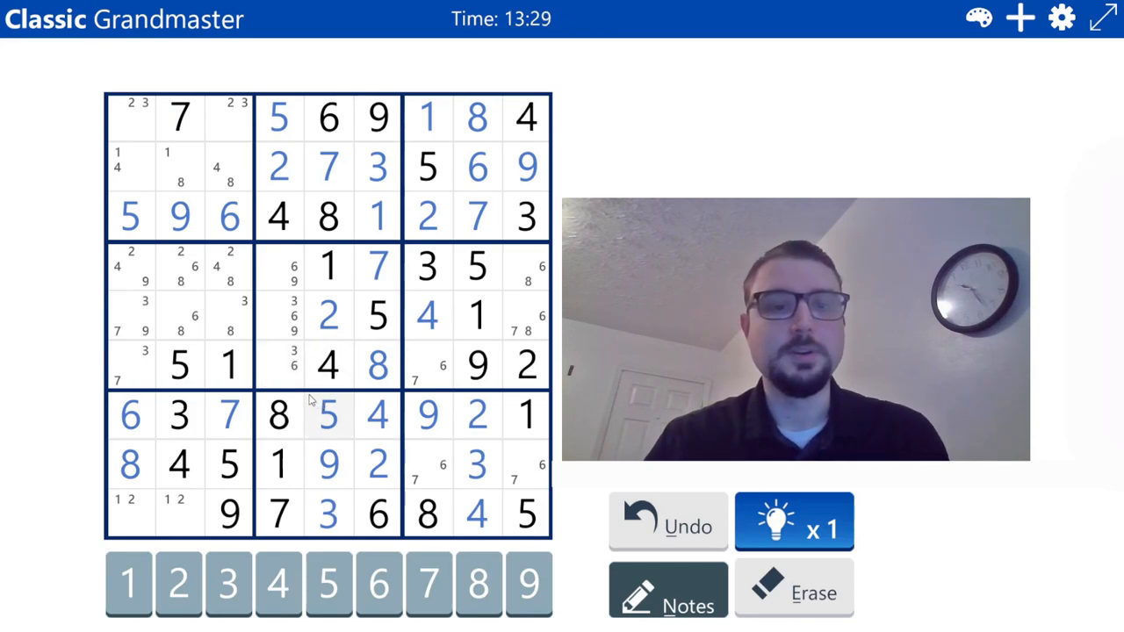
{"action": "mouse_move", "coordinate": [355, 422]}
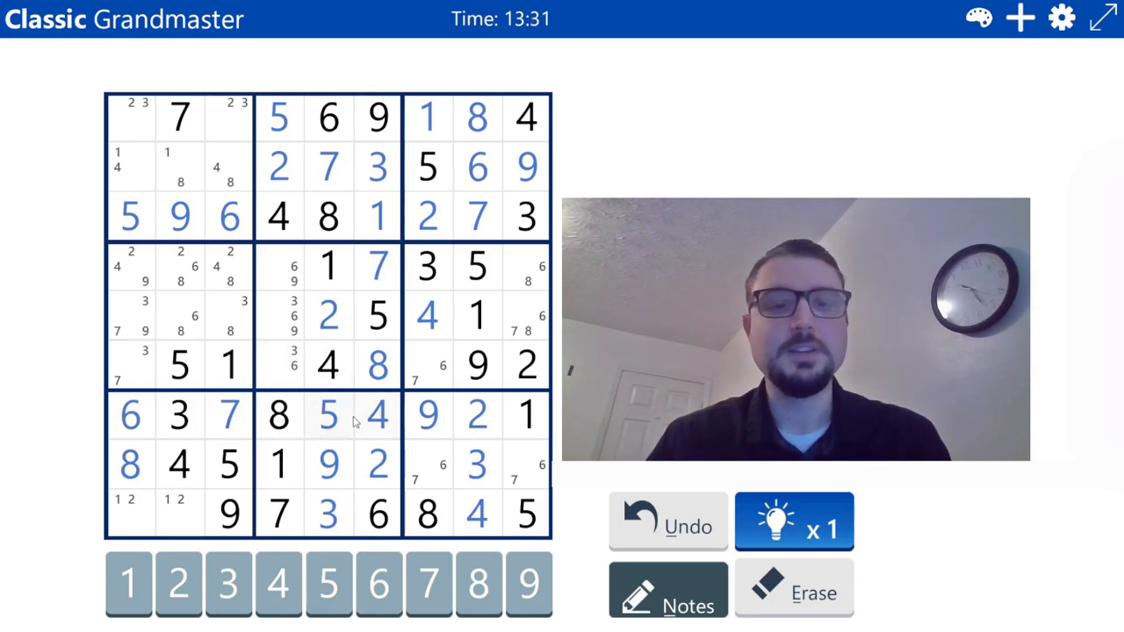
{"action": "left_click", "coordinate": [278, 366]}
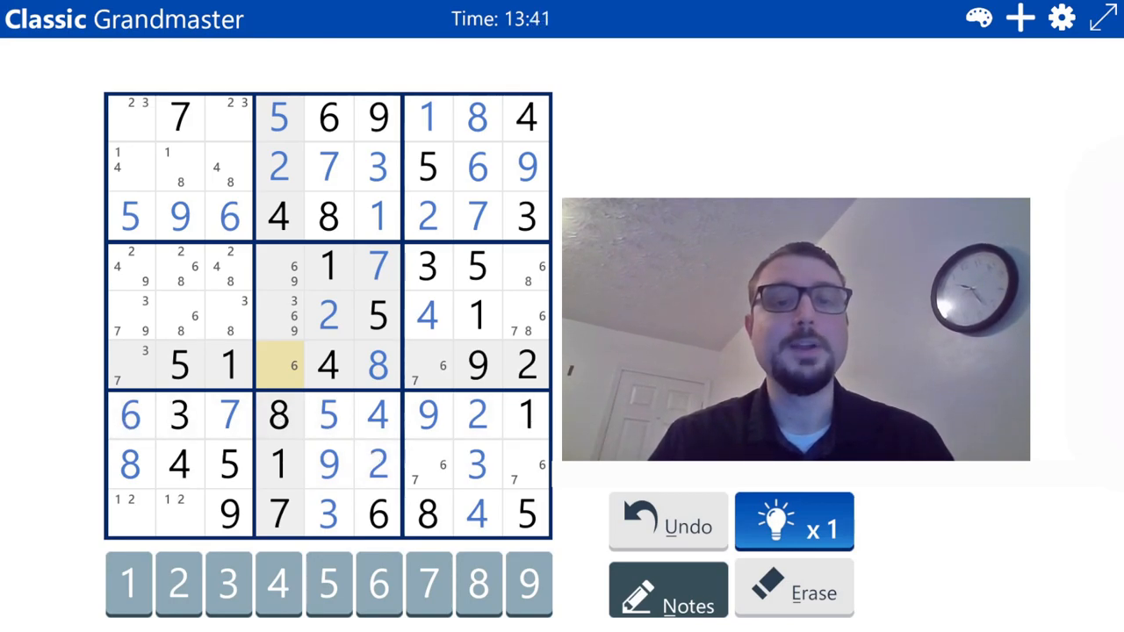
{"action": "left_click", "coordinate": [428, 364]}
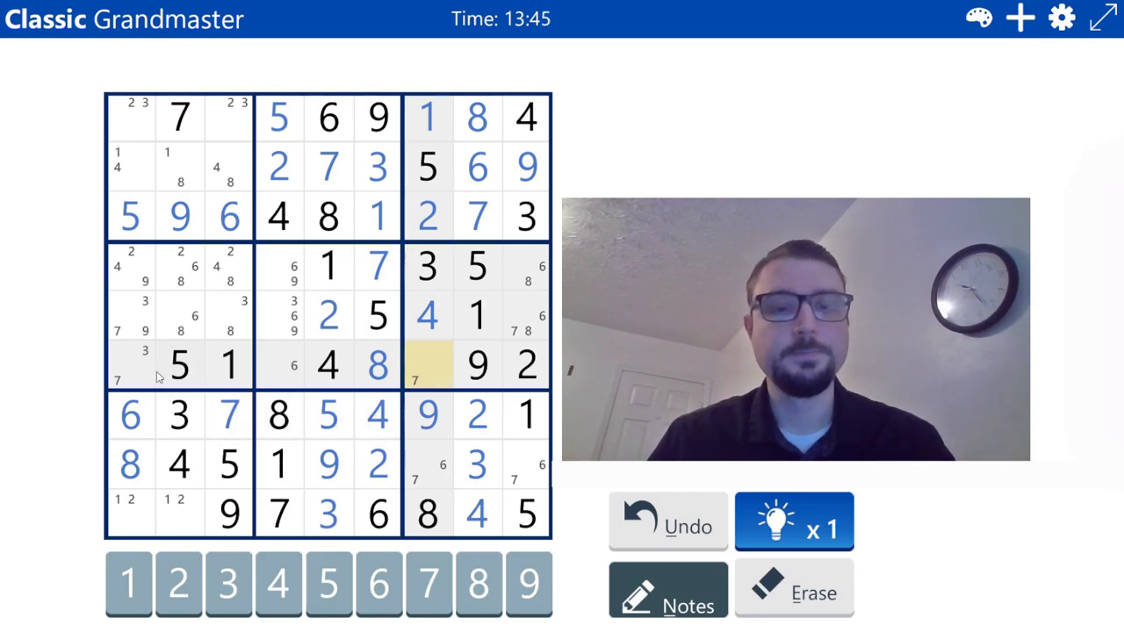
{"action": "left_click", "coordinate": [129, 364]}
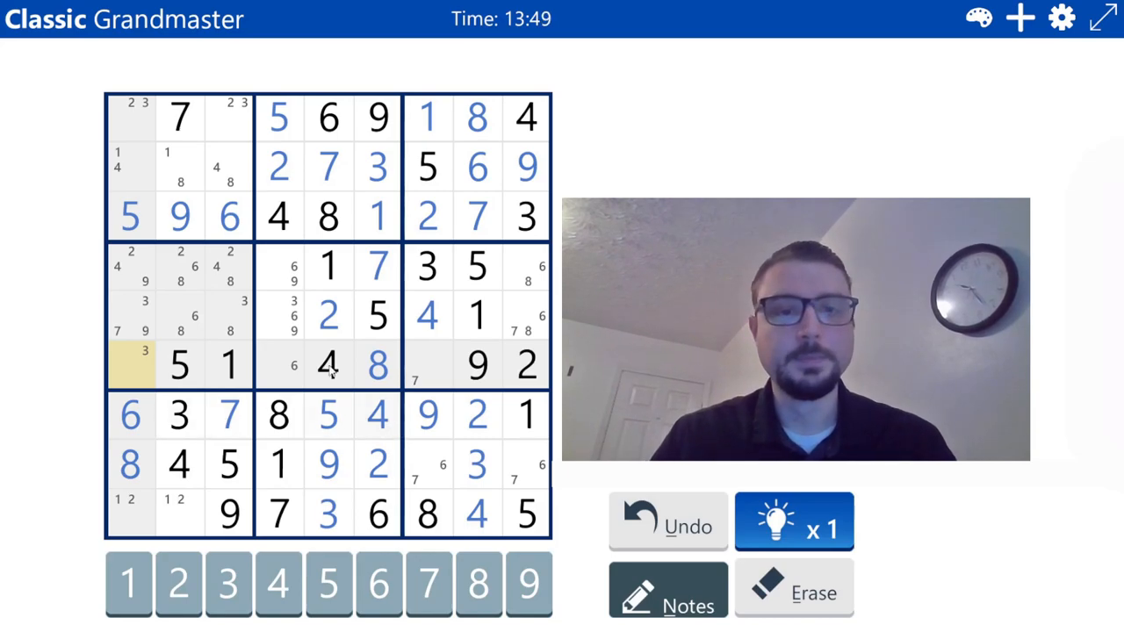
{"action": "left_click", "coordinate": [292, 268]}
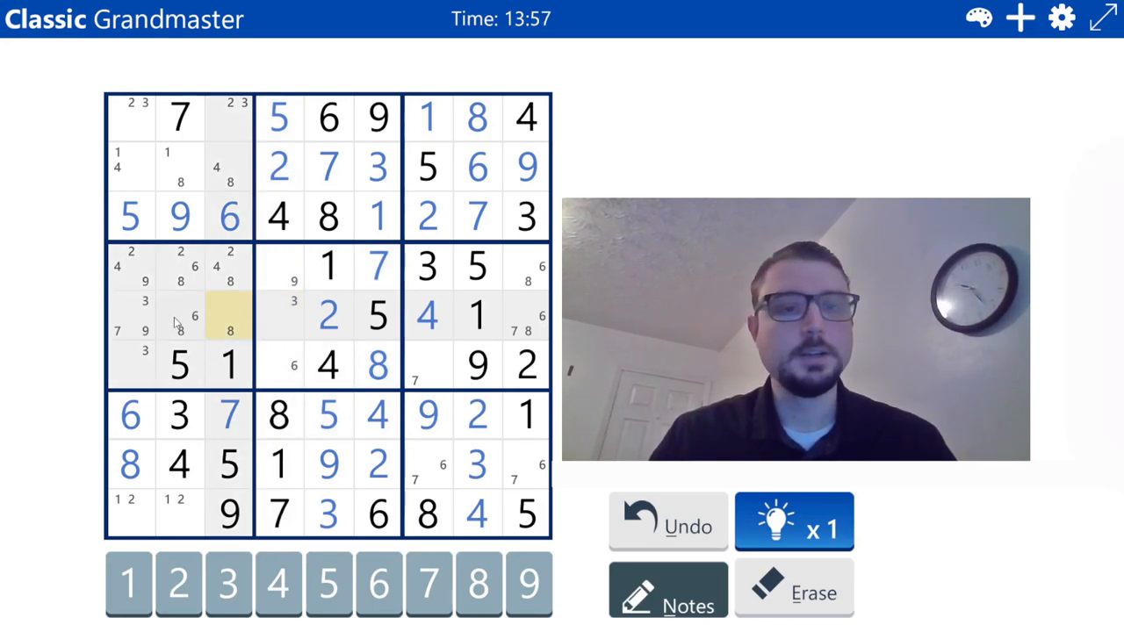
{"action": "left_click", "coordinate": [179, 316]}
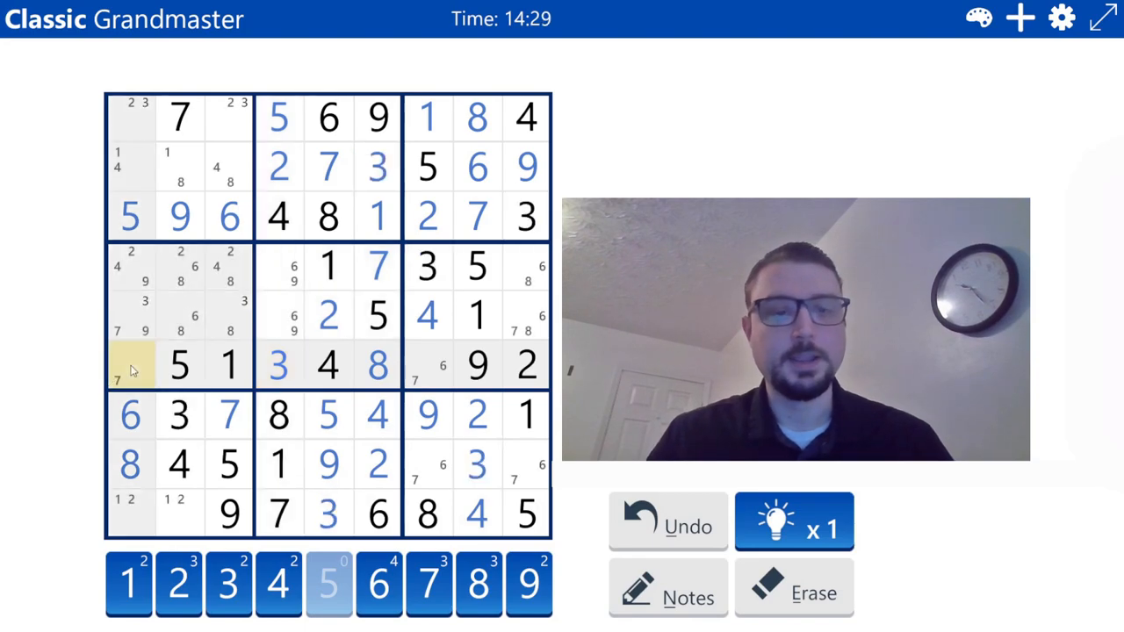
- Enter 7 in row 6, column 1 and 8 in the right column
{"action": "left_click", "coordinate": [129, 365]}
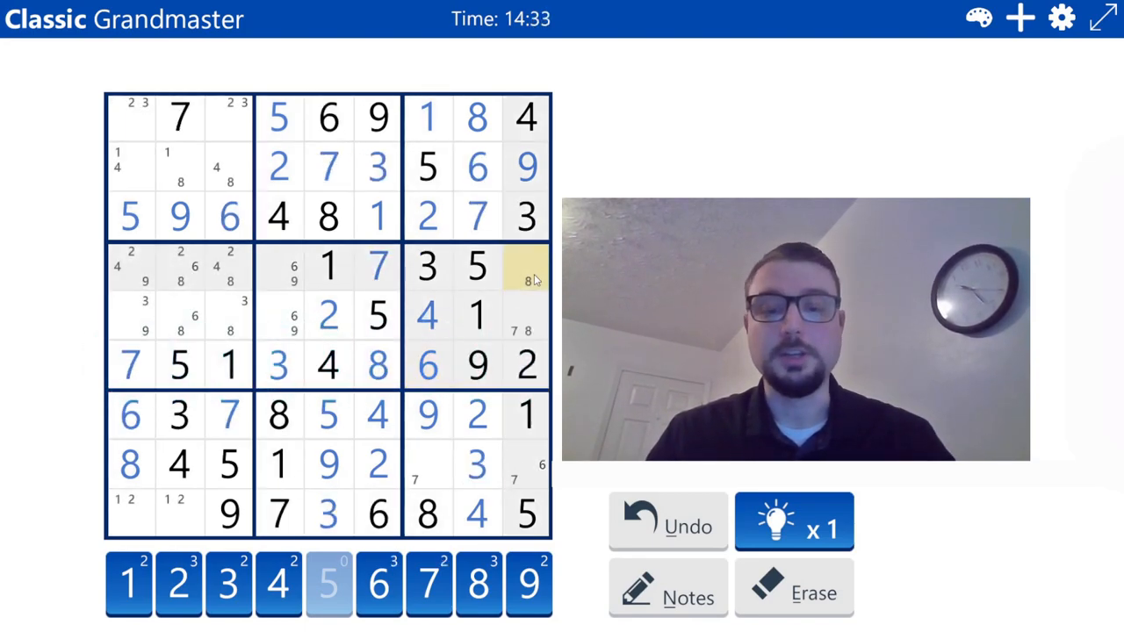
{"action": "left_click", "coordinate": [526, 314]}
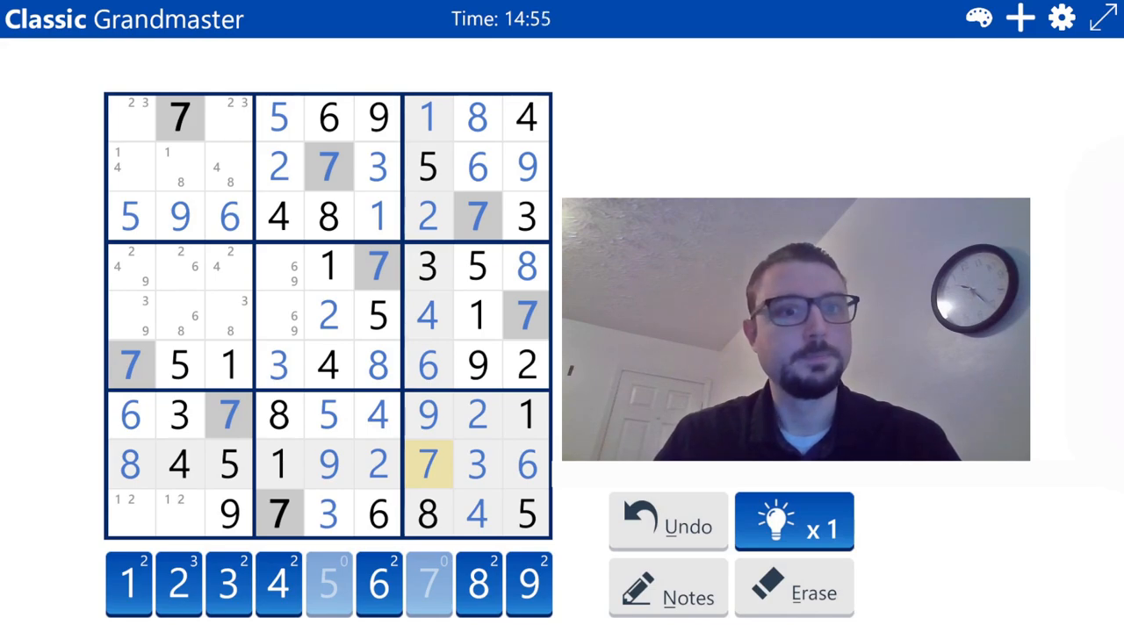
{"action": "mouse_move", "coordinate": [40, 327]}
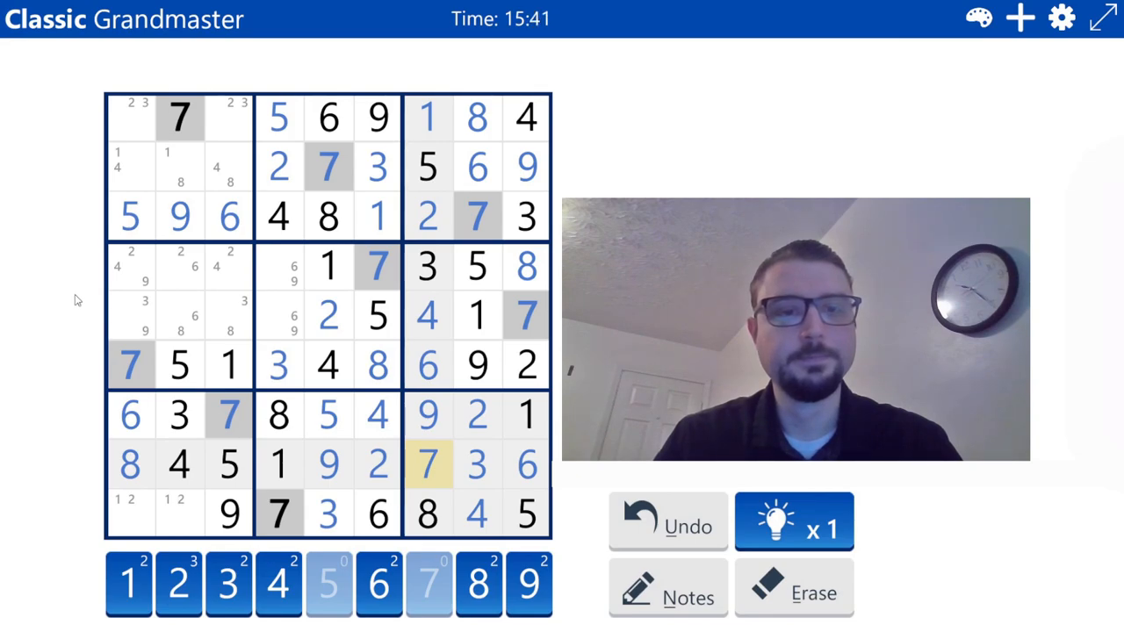
{"action": "mouse_move", "coordinate": [87, 281]}
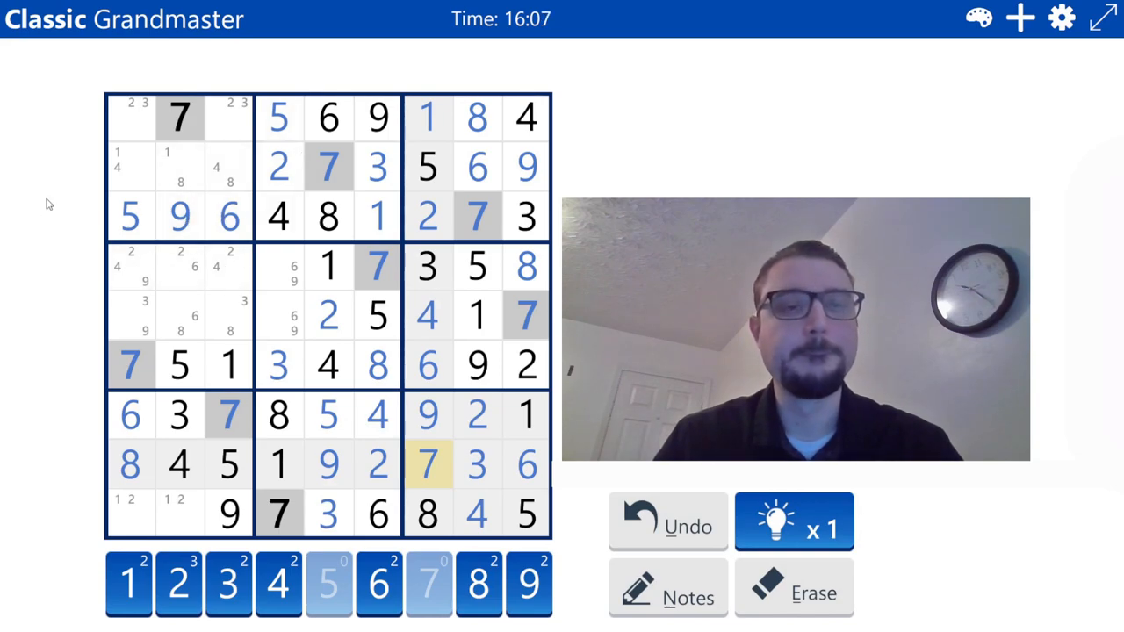
{"action": "mouse_move", "coordinate": [78, 230]}
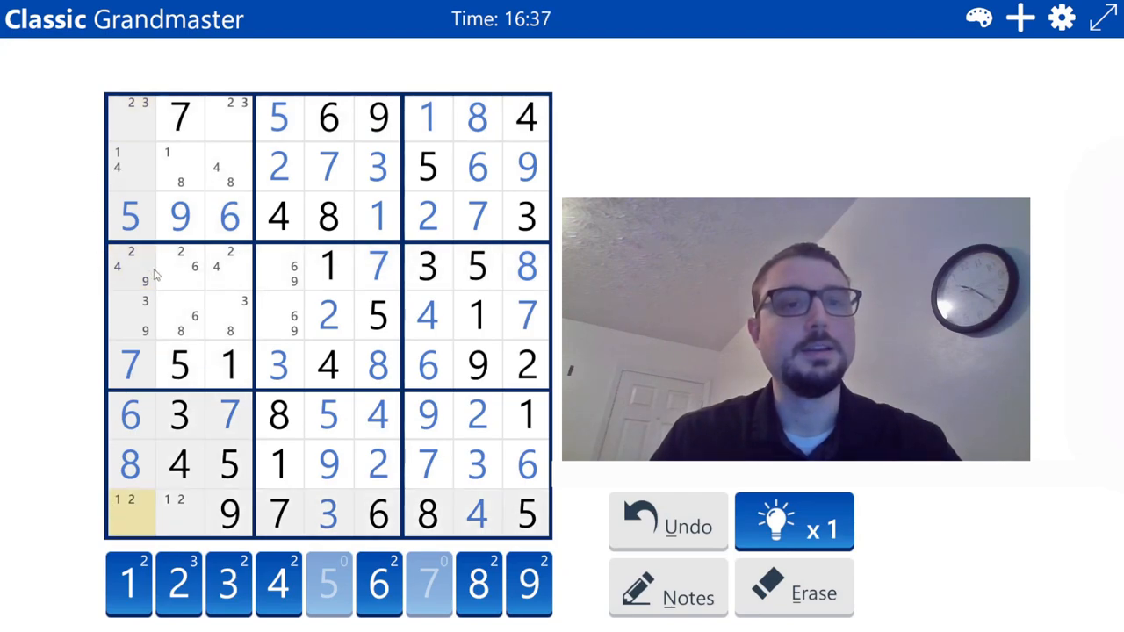
{"action": "mouse_move", "coordinate": [156, 274]}
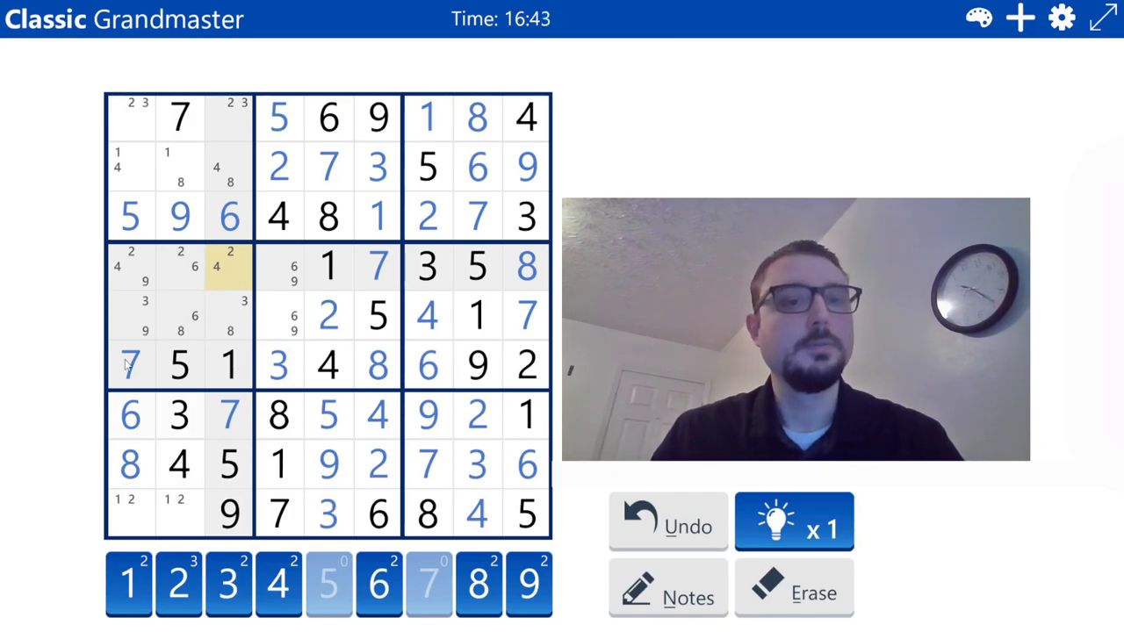
- Enter the final digits, 3 top-left, 6 in row 4 and 1, completing the grid
{"action": "left_click", "coordinate": [130, 267]}
{"action": "type", "text": "2"}
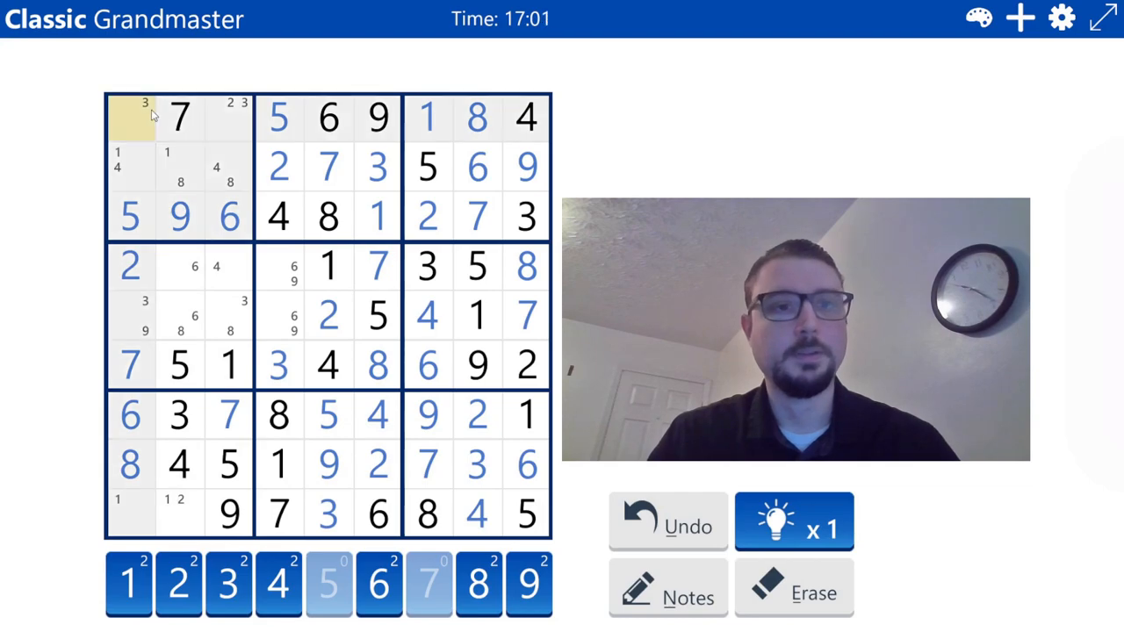
{"action": "left_click", "coordinate": [129, 116]}
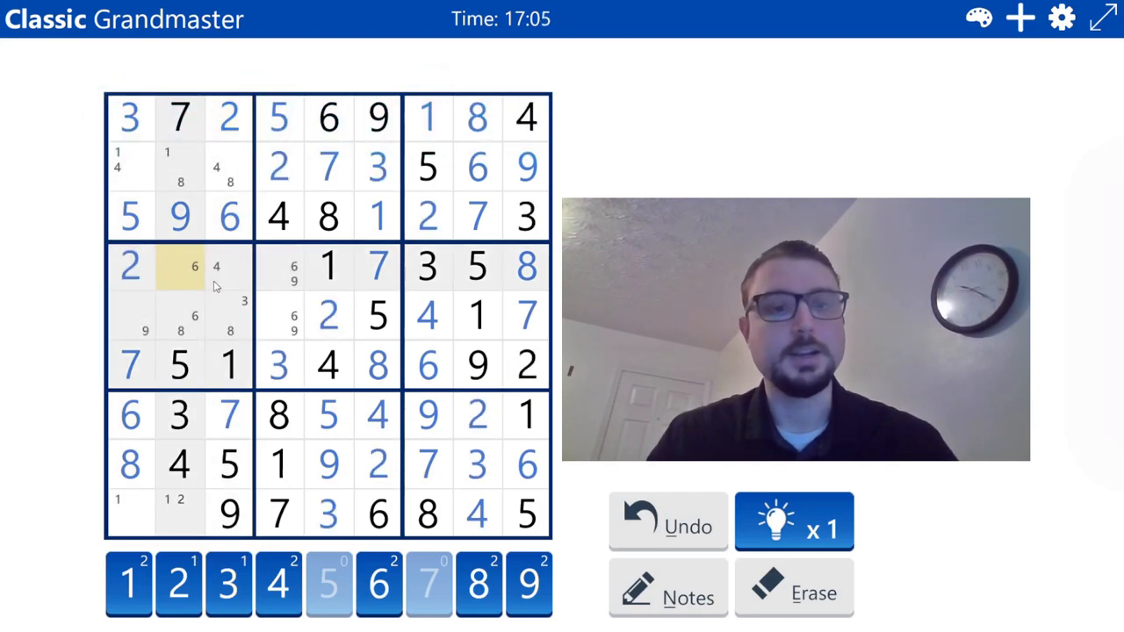
{"action": "left_click", "coordinate": [180, 267]}
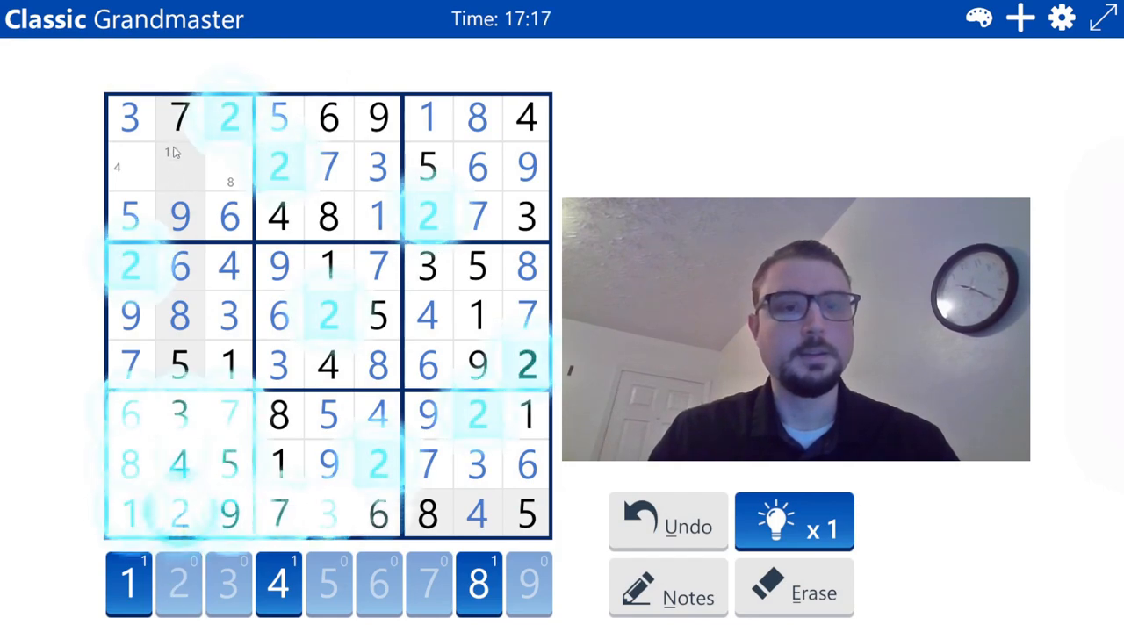
{"action": "left_click", "coordinate": [178, 166]}
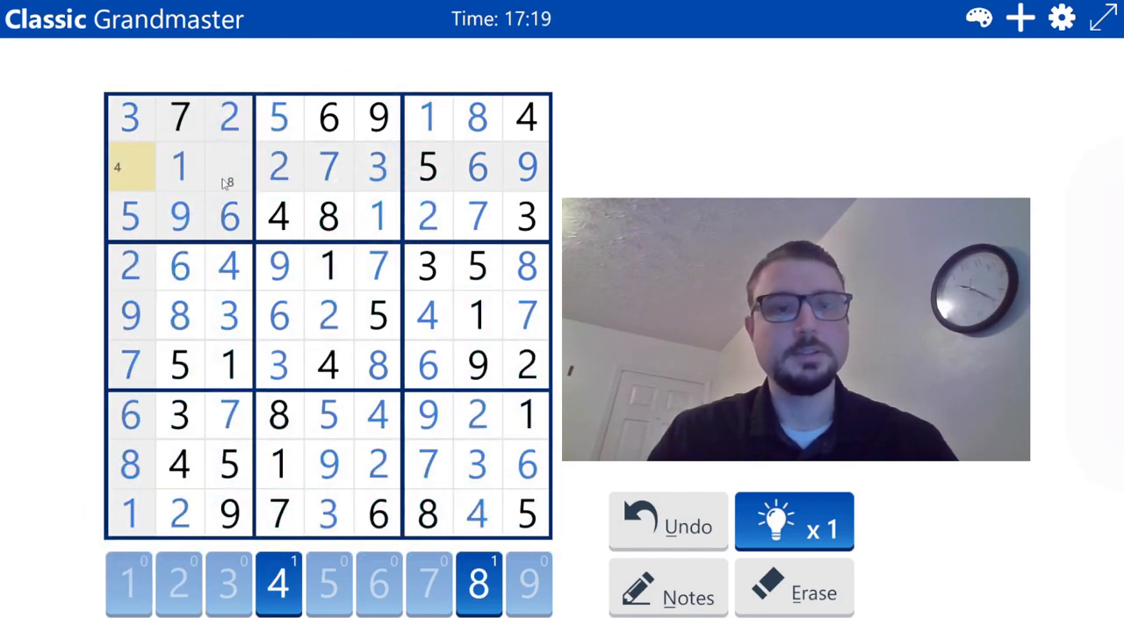
{"action": "left_click", "coordinate": [228, 166]}
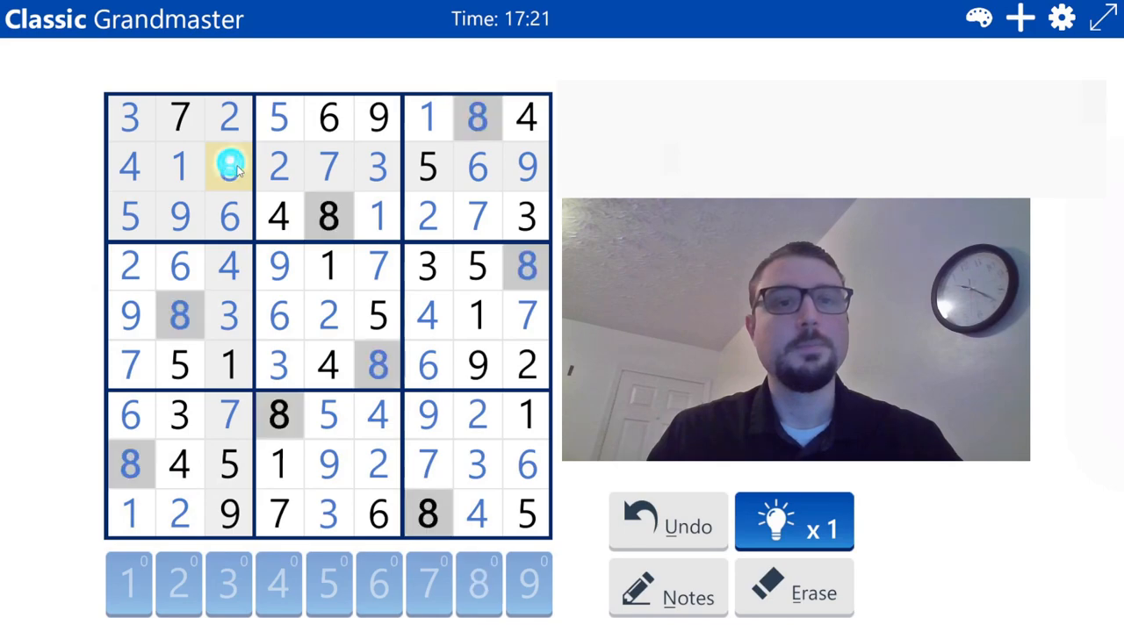